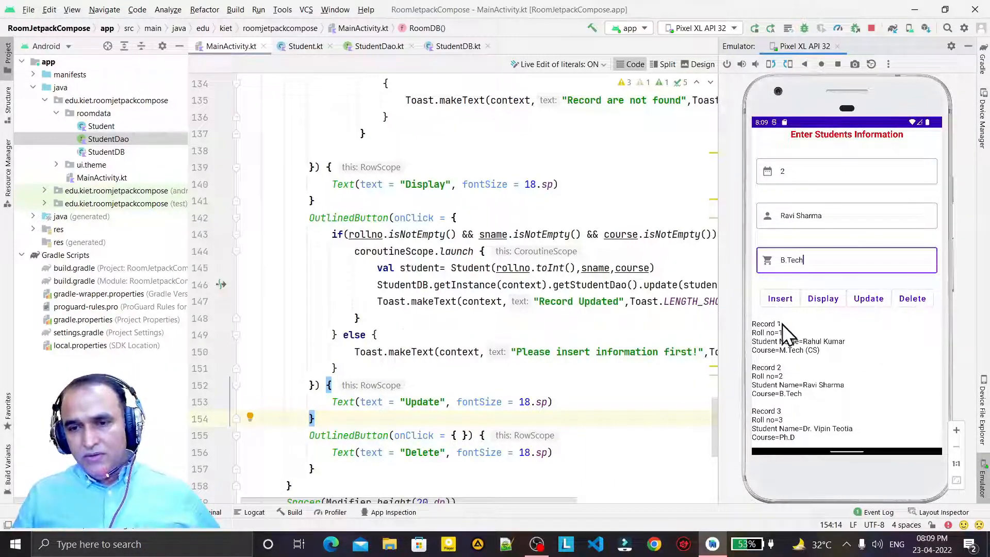
{"action": "mouse_move", "coordinate": [859, 370]}
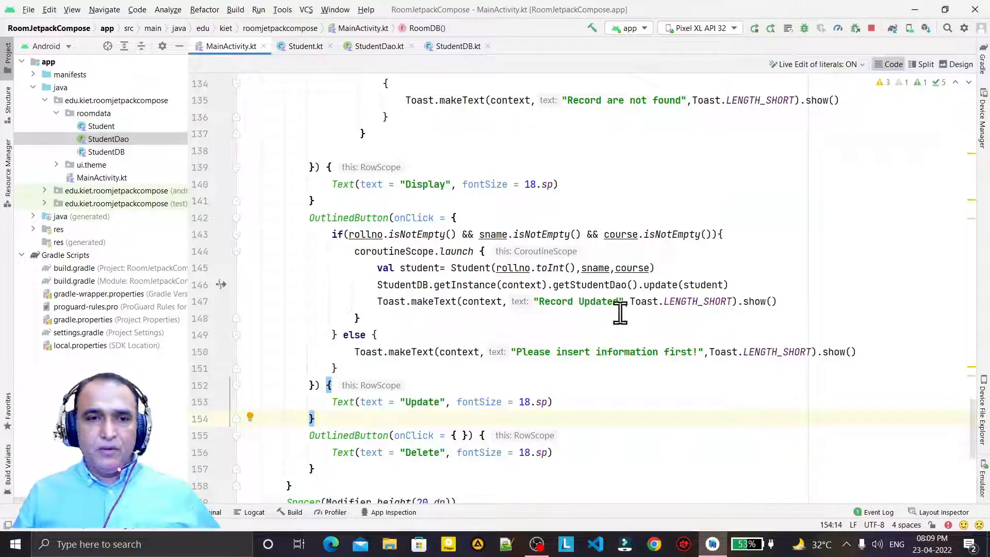
Switch the editor to the StudentDao.kt file.
{"action": "left_click", "coordinate": [379, 46]}
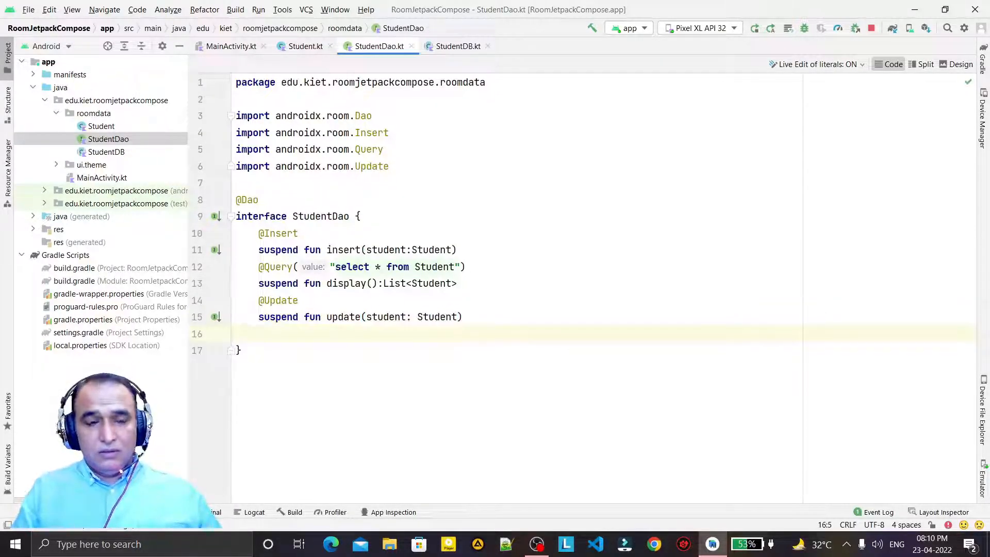
Declare a new suspend fun delete taking an Int roll-number parameter.
{"action": "type", "text": "suspend fun"}
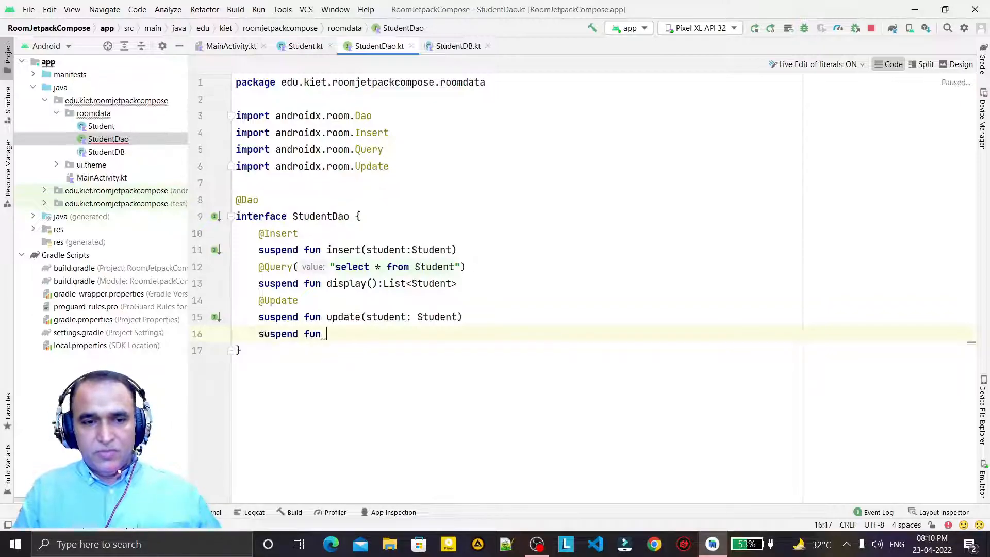
{"action": "type", "text": "delete"}
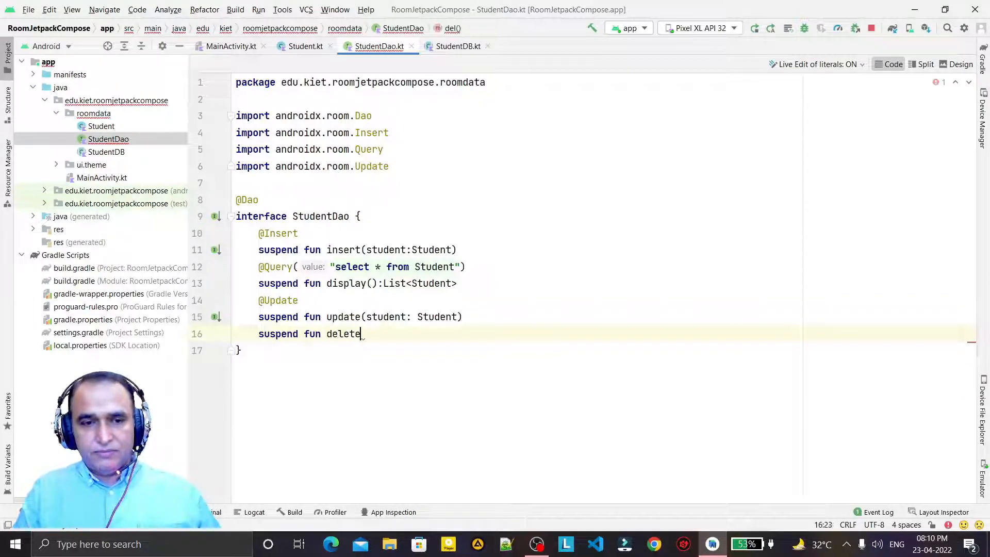
{"action": "type", "text": "(u"}
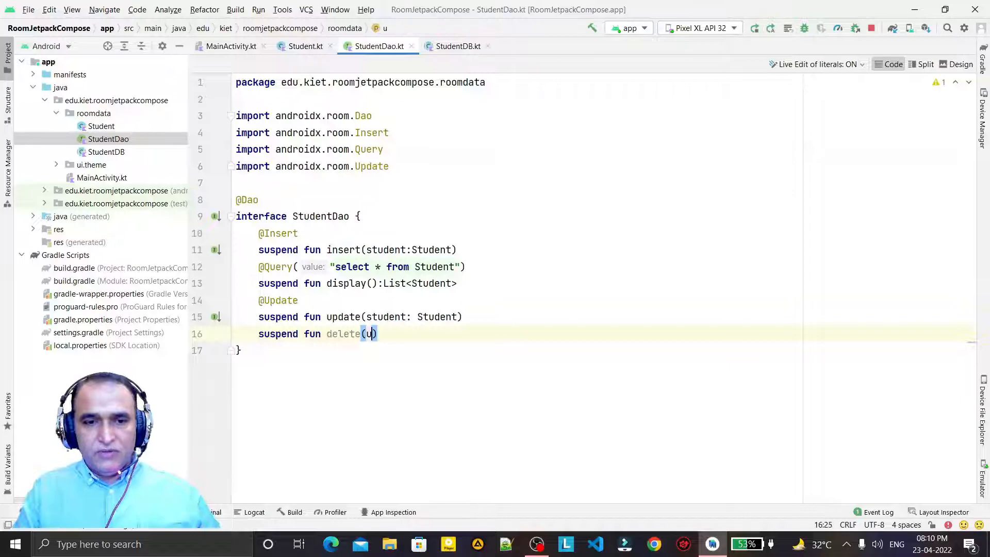
{"action": "type", "text": "id"}
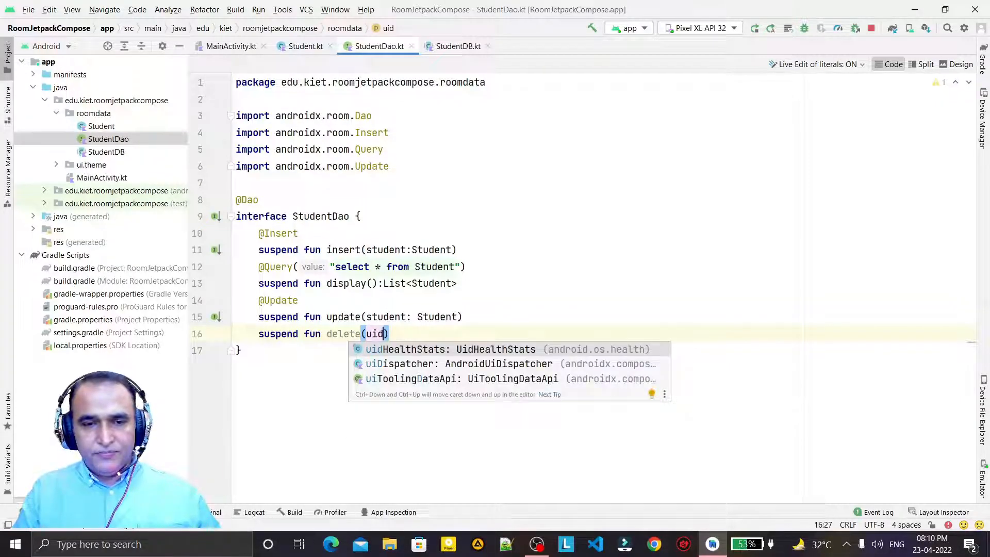
{"action": "type", "text": ":"}
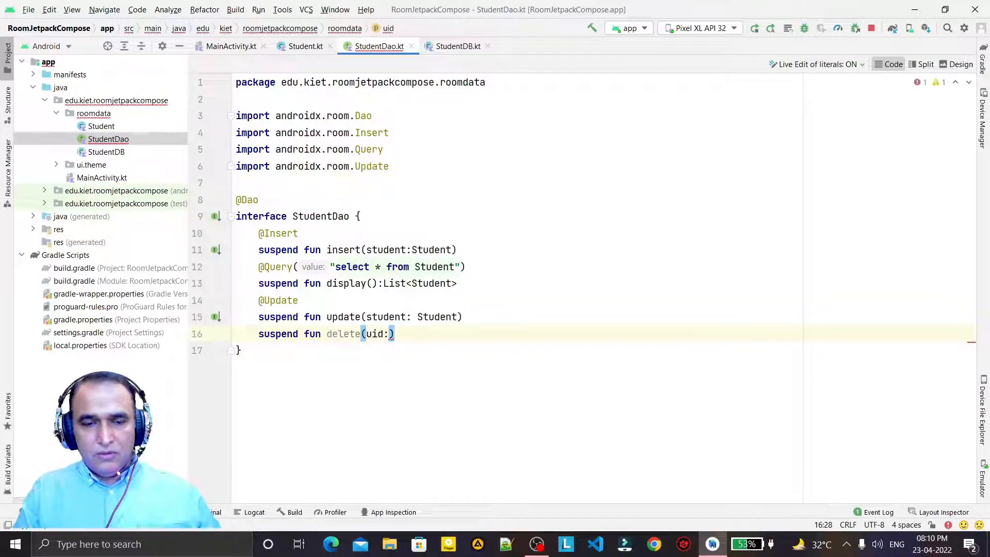
{"action": "type", "text": "Int"}
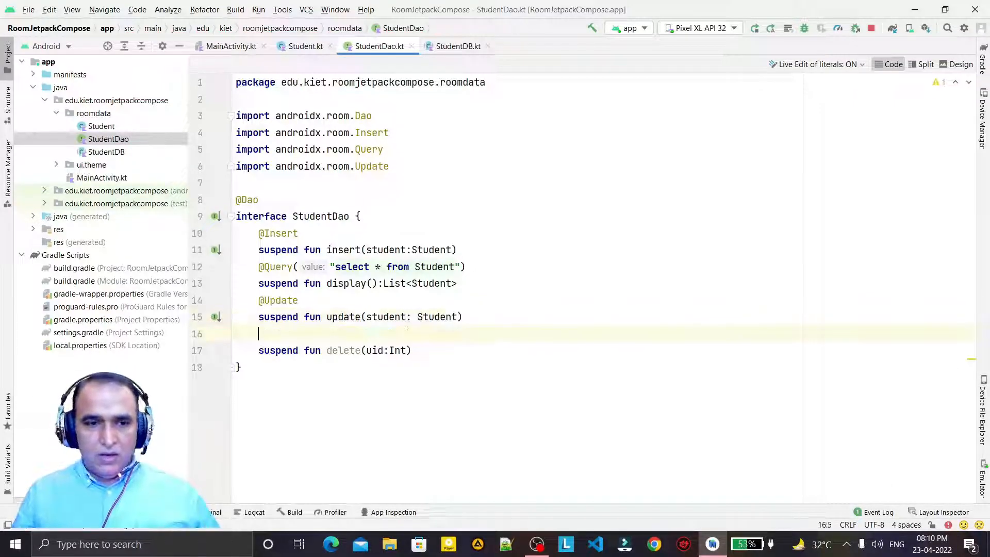
{"action": "type", "text": "@Query("}
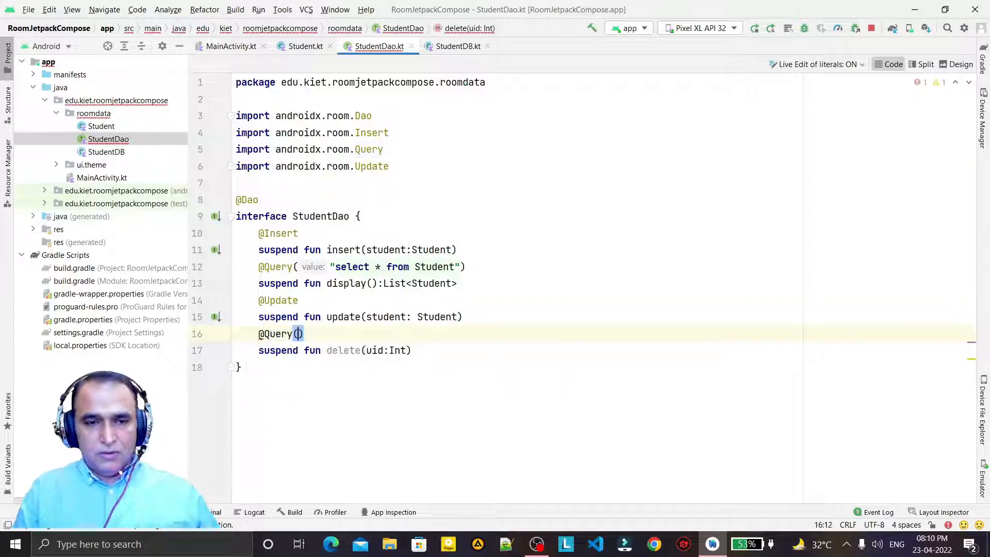
{"action": "type", "text": "value: \"delete \""}
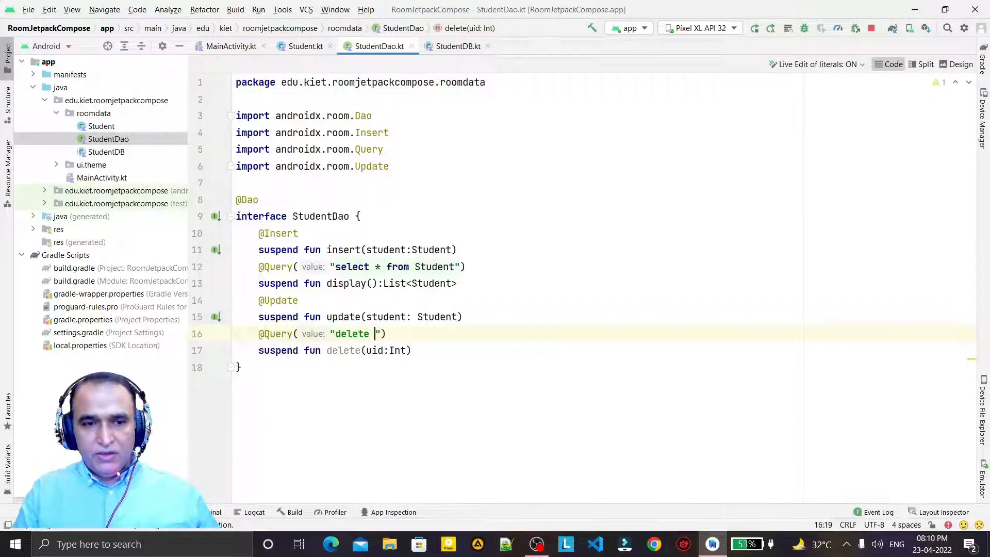
{"action": "type", "text": "from studnet"}
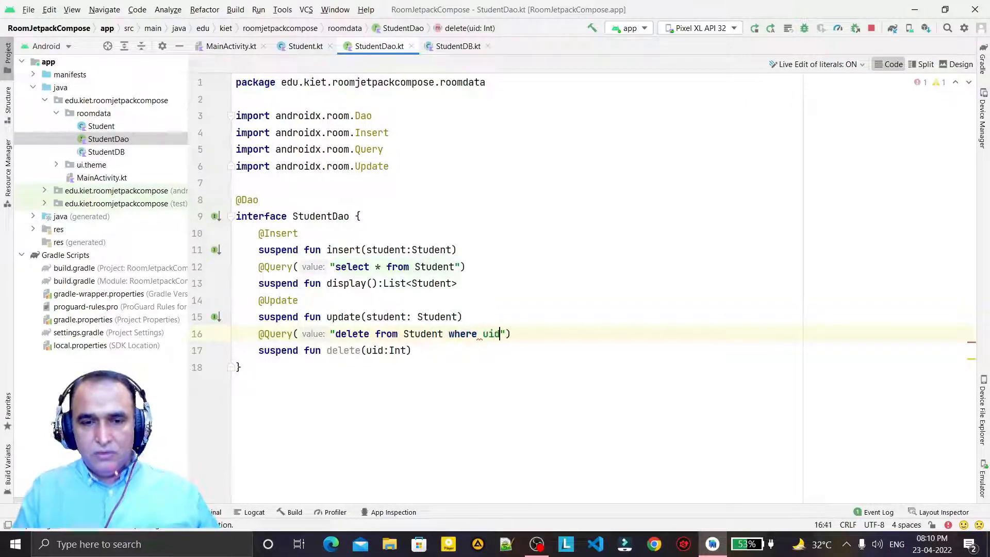
{"action": "type", "text": "=:u"}
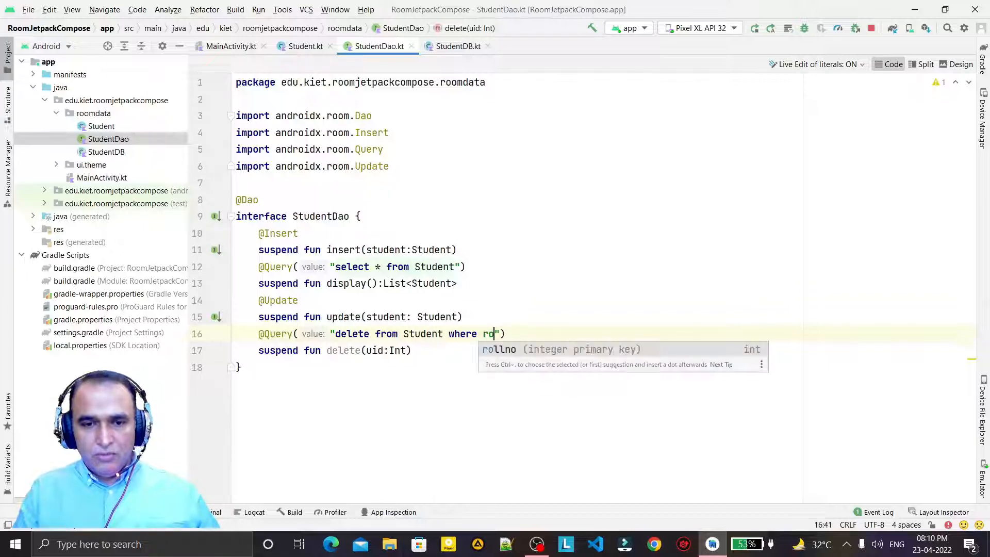
{"action": "type", "text": "llno"}
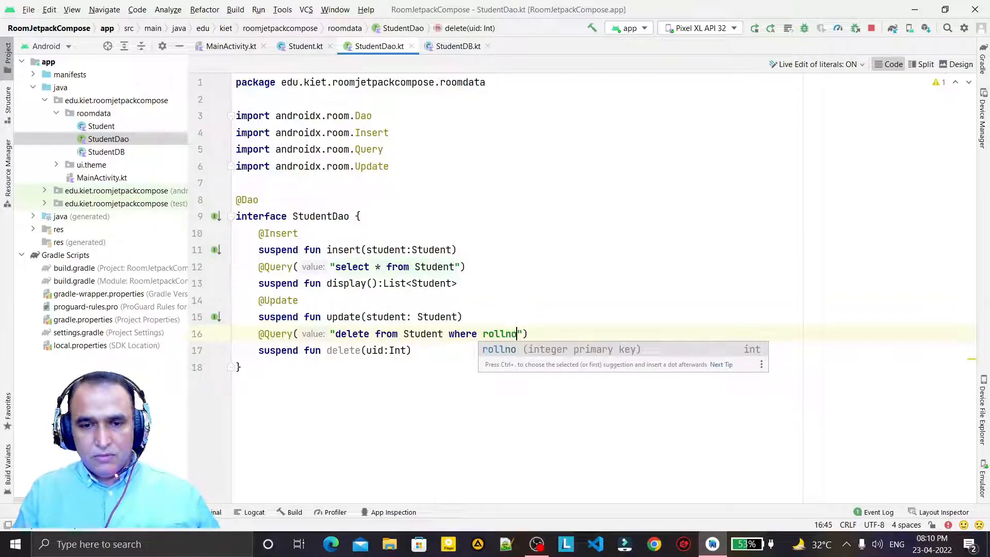
{"action": "type", "text": "=:"}
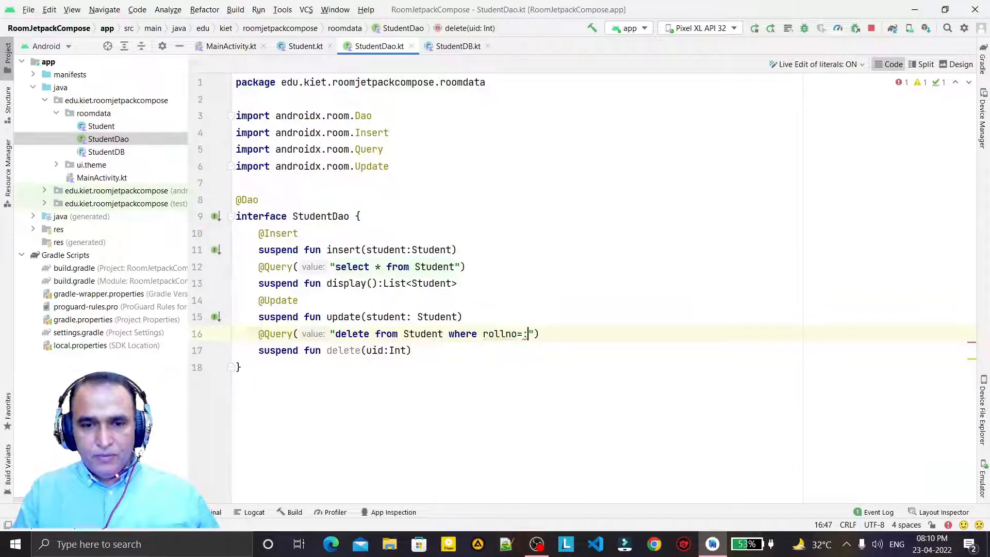
{"action": "type", "text": "roll"}
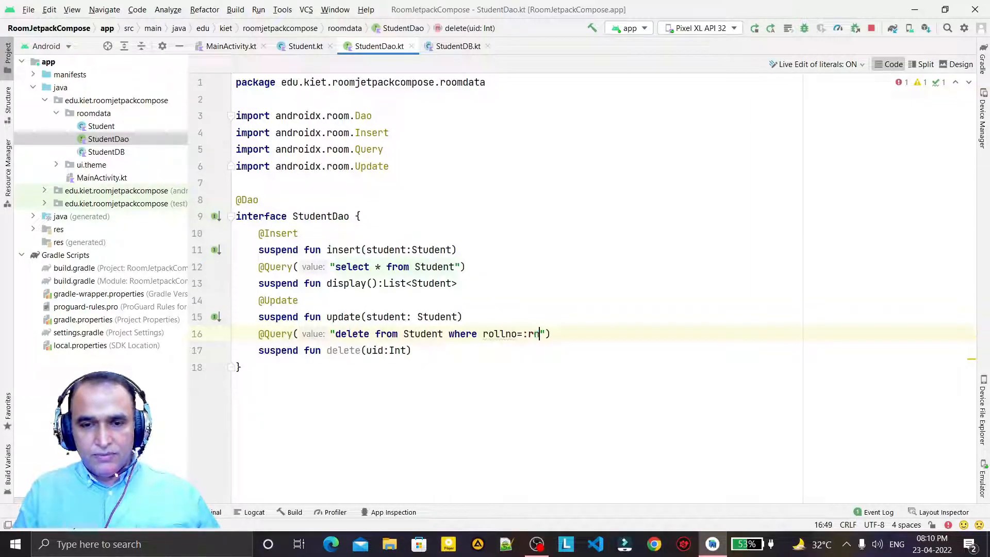
{"action": "type", "text": "o"}
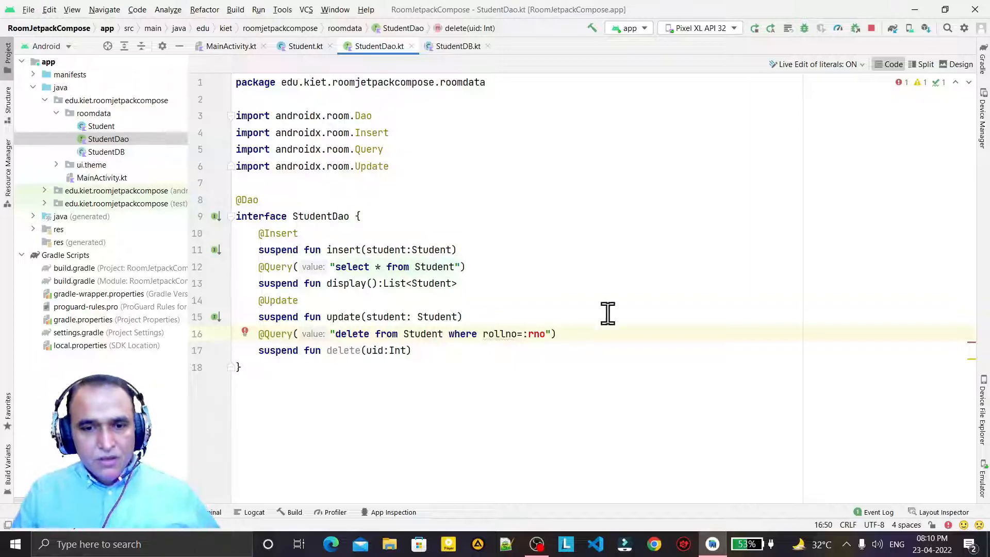
{"action": "mouse_move", "coordinate": [380, 351]}
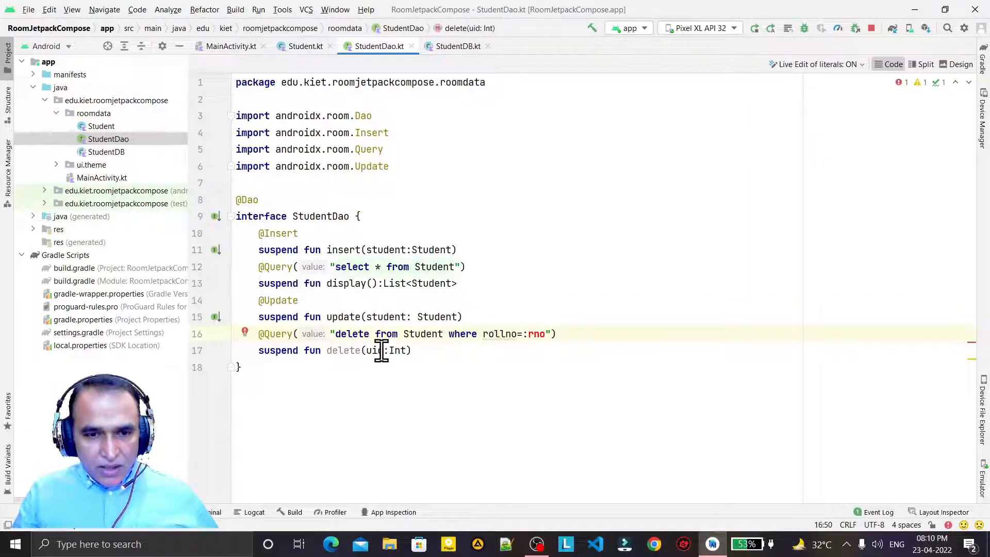
{"action": "type", "text": "rn"}
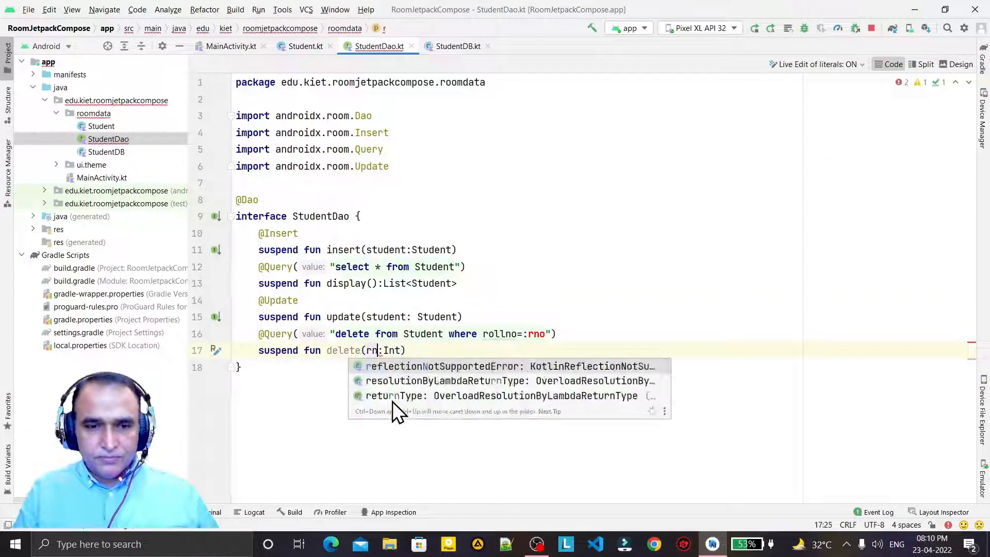
{"action": "type", "text": "o"}
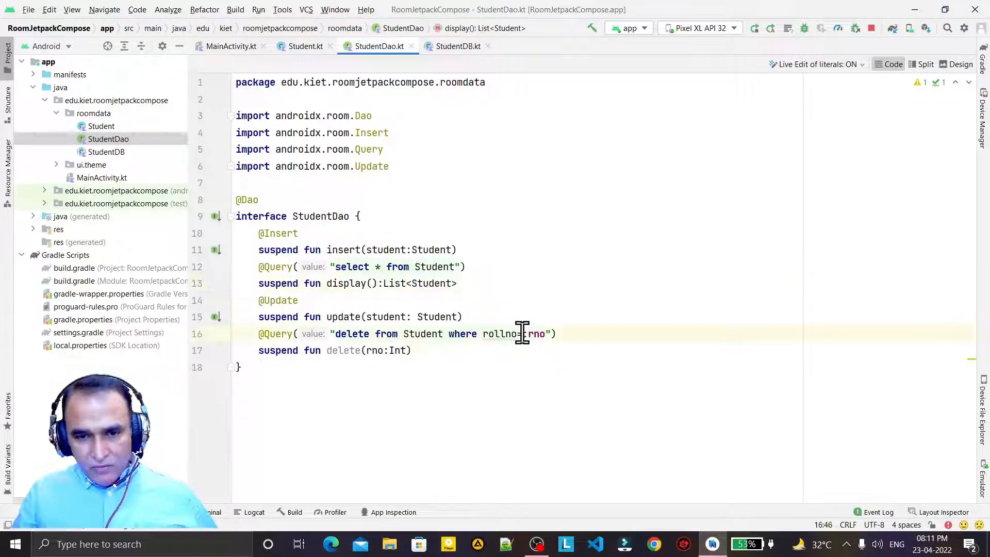
{"action": "left_click", "coordinate": [525, 334]}
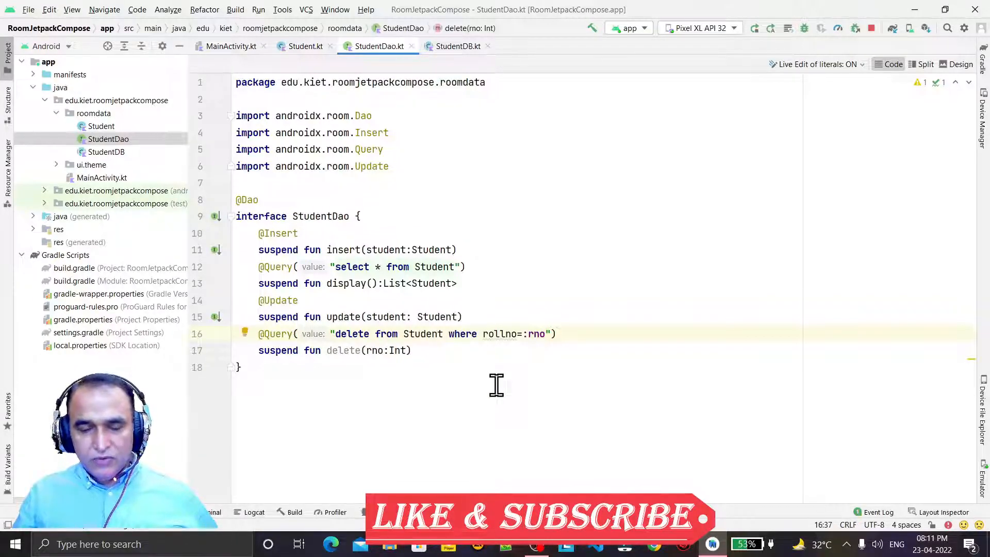
{"action": "mouse_move", "coordinate": [493, 333]}
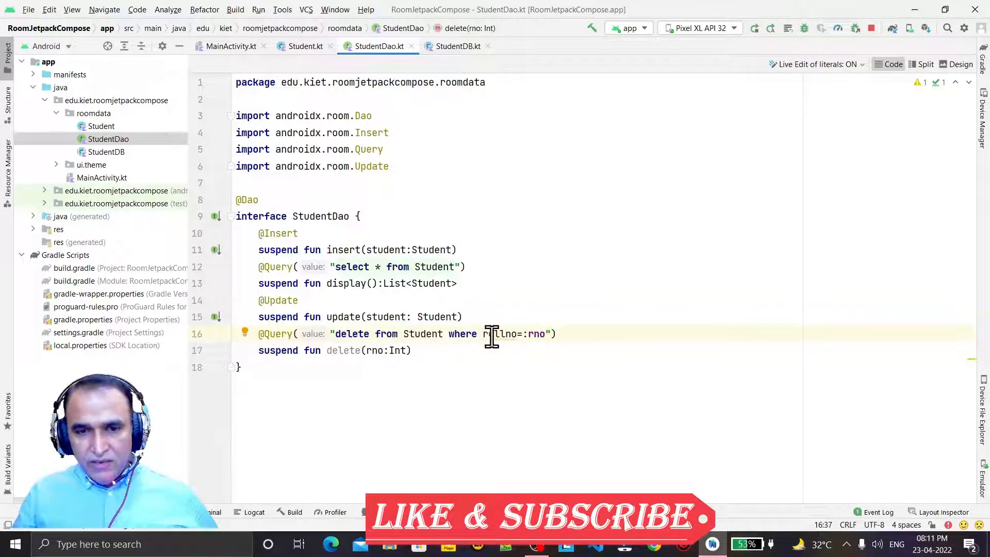
{"action": "type", "text": "ollno"}
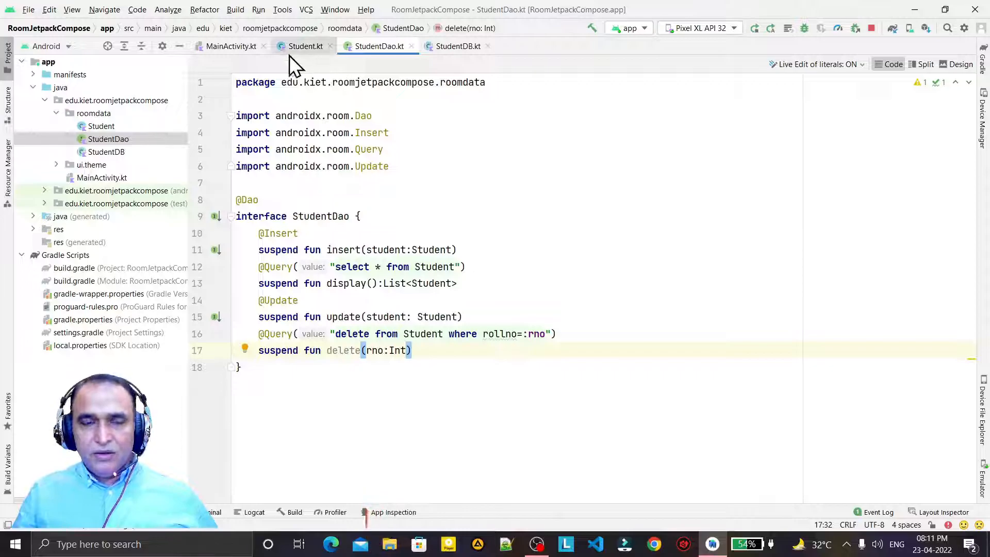
In MainActivity's Delete handler, add an if (rollno.isNotEmpty()) check.
{"action": "left_click", "coordinate": [230, 46]}
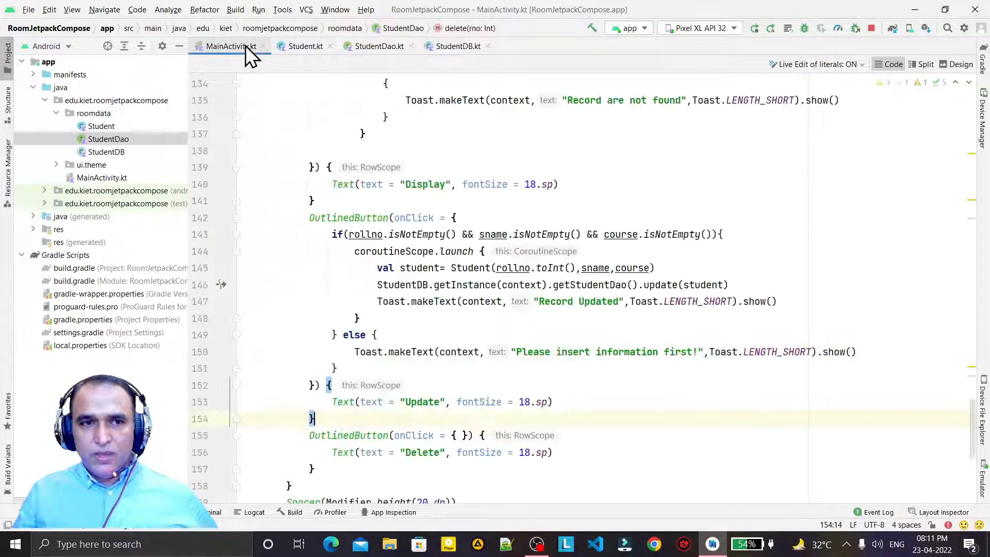
{"action": "scroll", "scroll_direction": "down", "scroll_amount": 3}
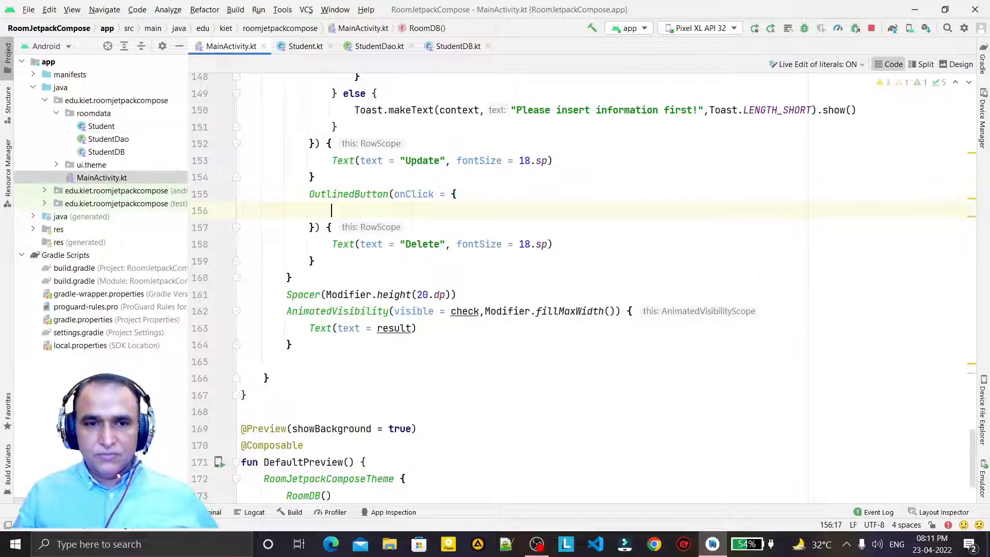
{"action": "mouse_move", "coordinate": [605, 276]}
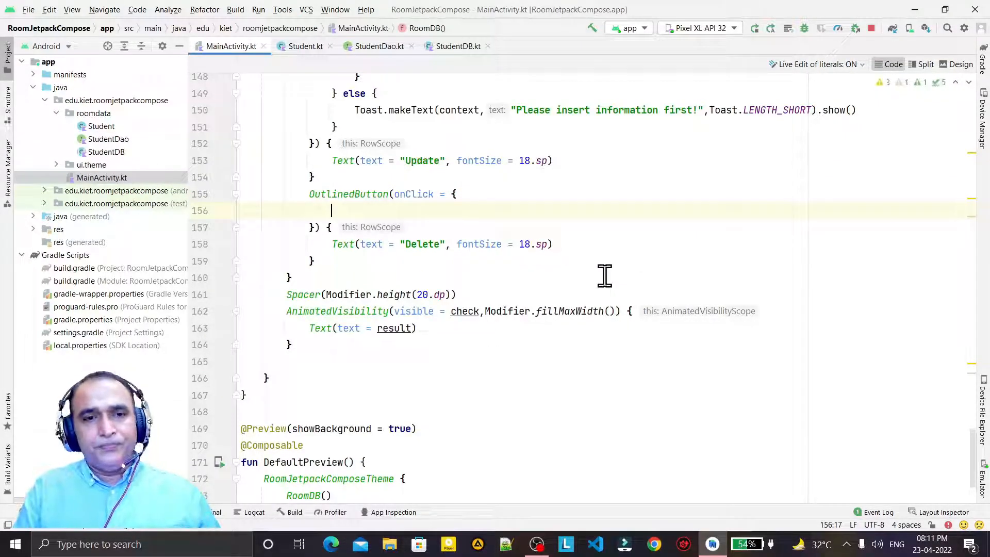
{"action": "type", "text": "if"}
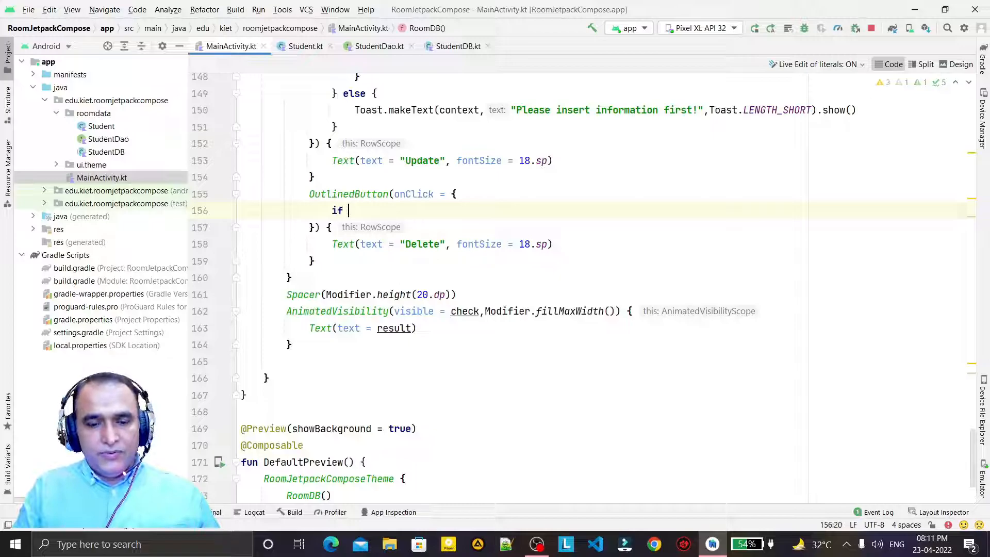
{"action": "type", "text": "(rol"}
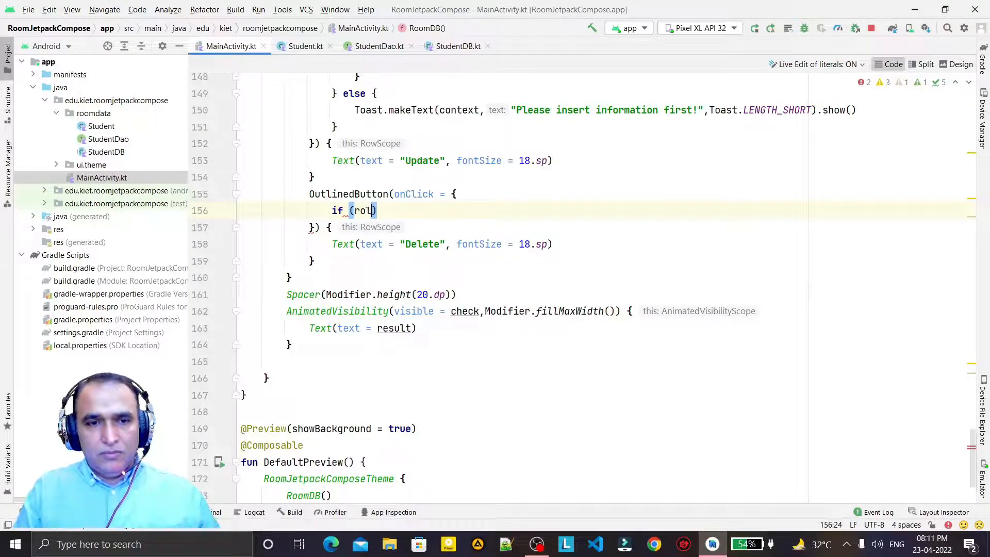
{"action": "type", "text": "lno."}
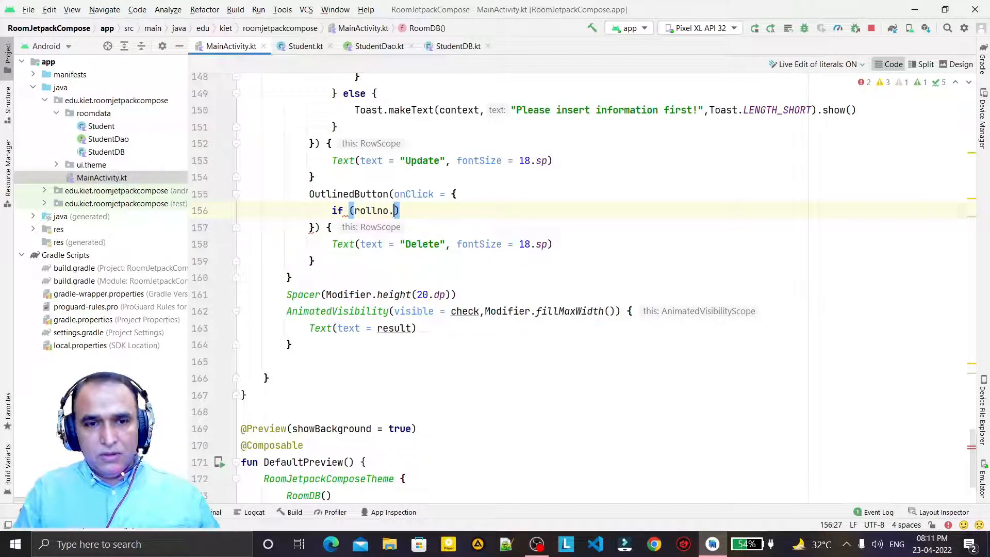
{"action": "type", "text": "isNotEmpty()"}
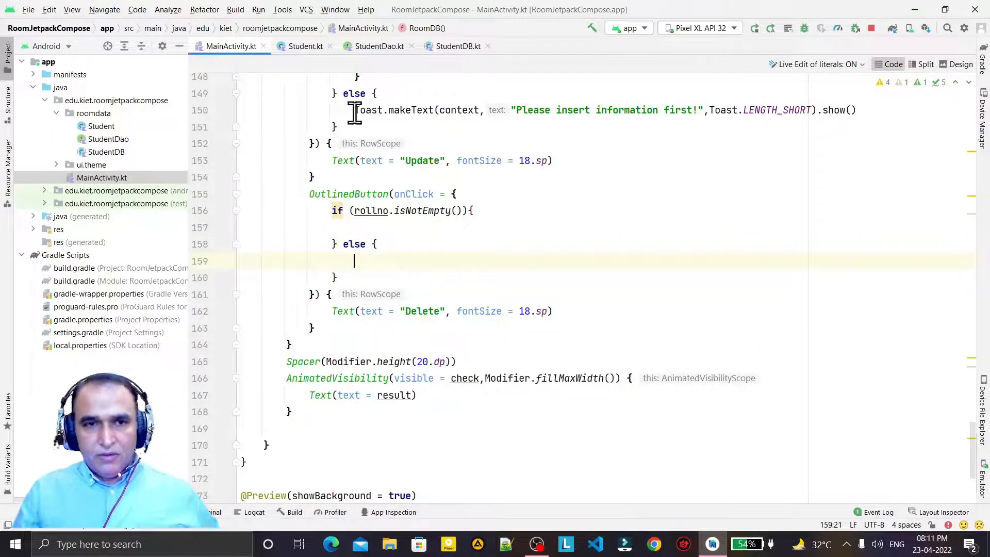
Paste a Toast into the else branch reading "Please insert roll no to delete".
{"action": "left_click", "coordinate": [853, 109]}
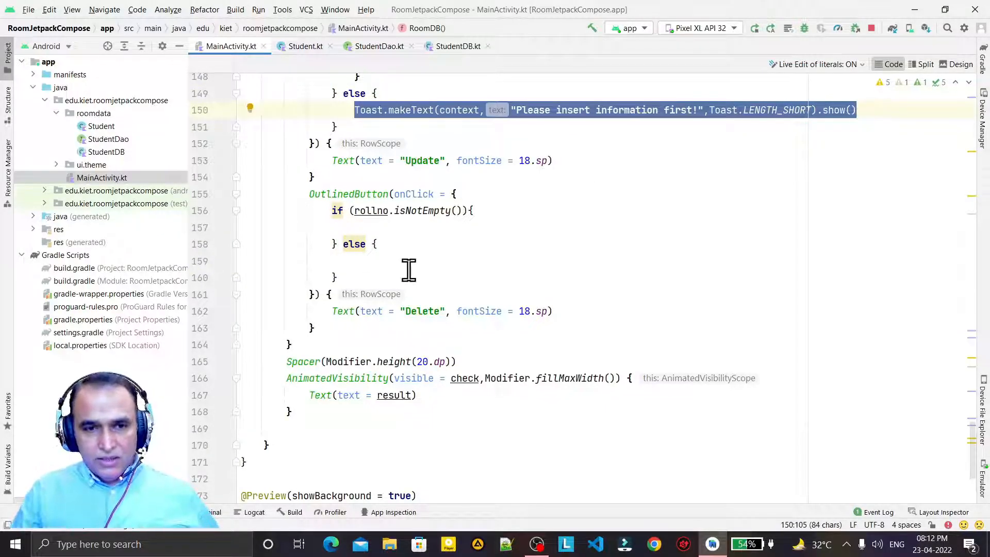
{"action": "key", "text": "Ctrl+V"}
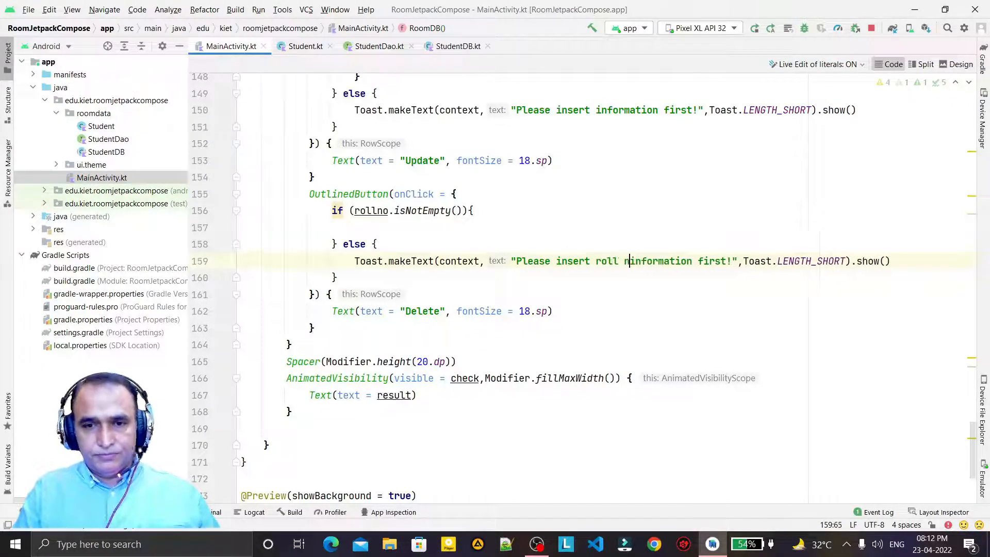
{"action": "type", "text": "no to"}
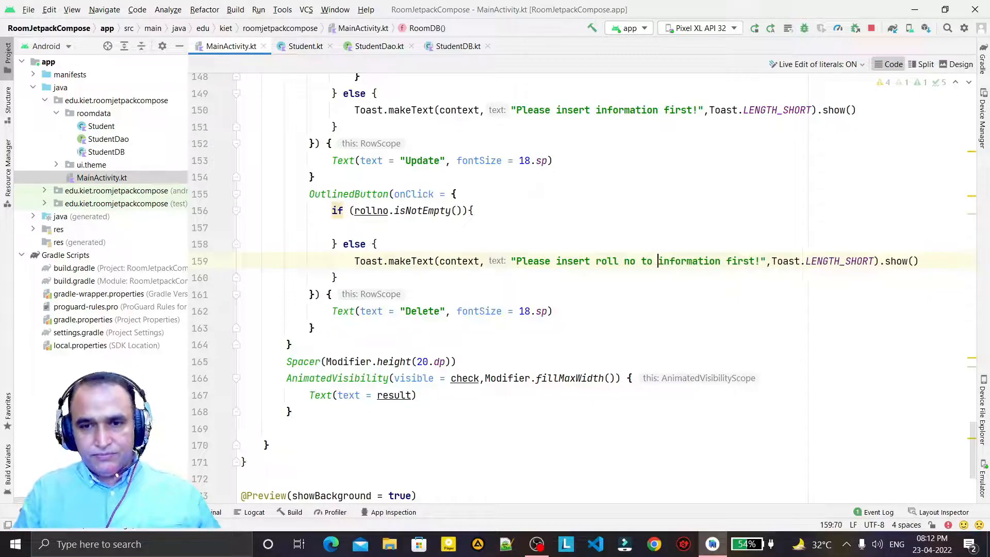
{"action": "type", "text": "delete"}
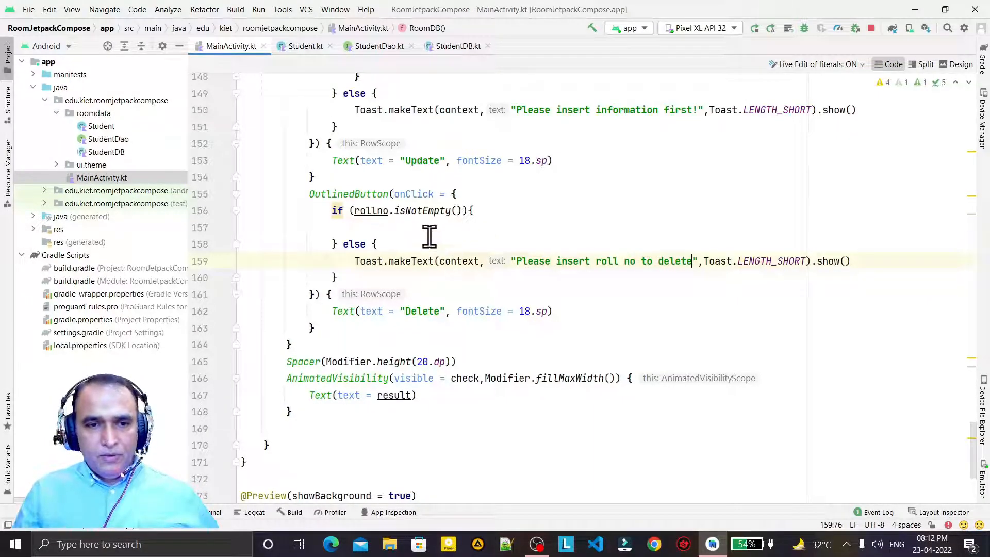
{"action": "left_click", "coordinate": [354, 227]}
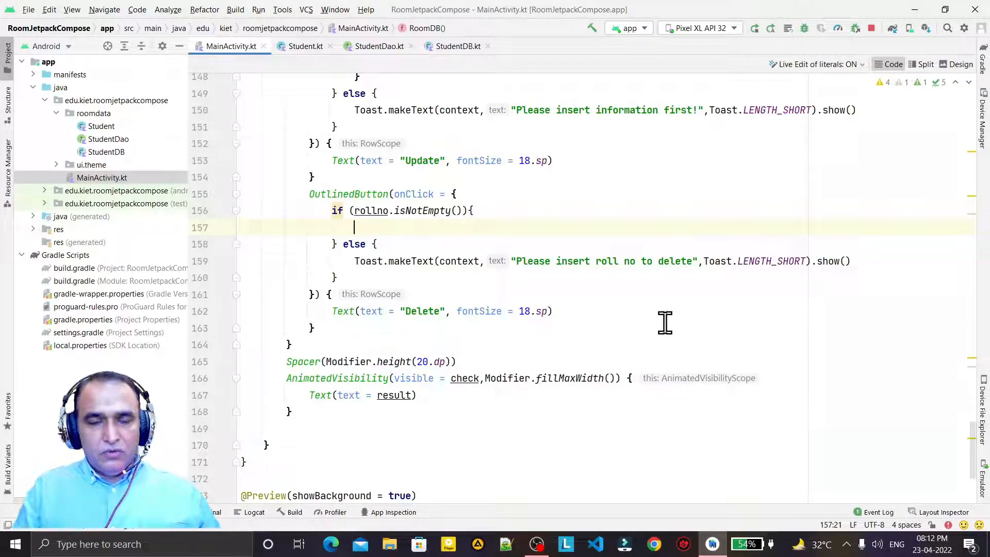
Call StudentDB.getInstance(context).getStudentDao().delete(rollno.toInt()) inside the if branch.
{"action": "type", "text": "StudnetD"}
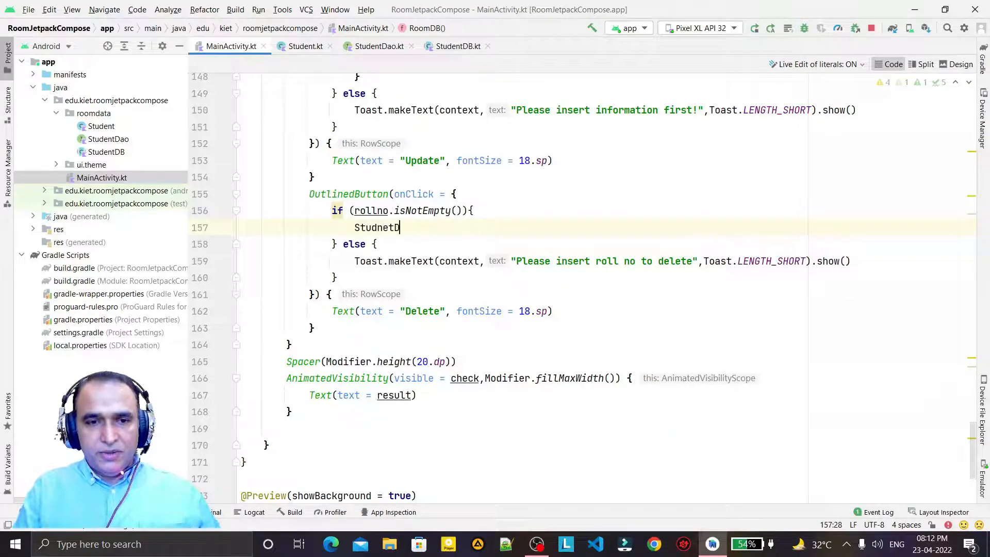
{"action": "type", "text": "B.getInstance(context)."}
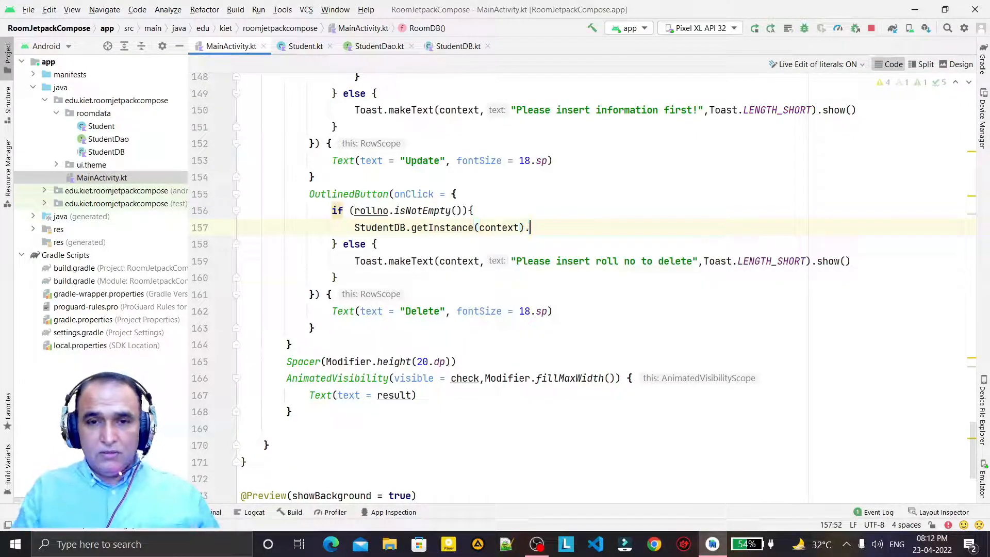
{"action": "type", "text": "getStudentDao().delete("}
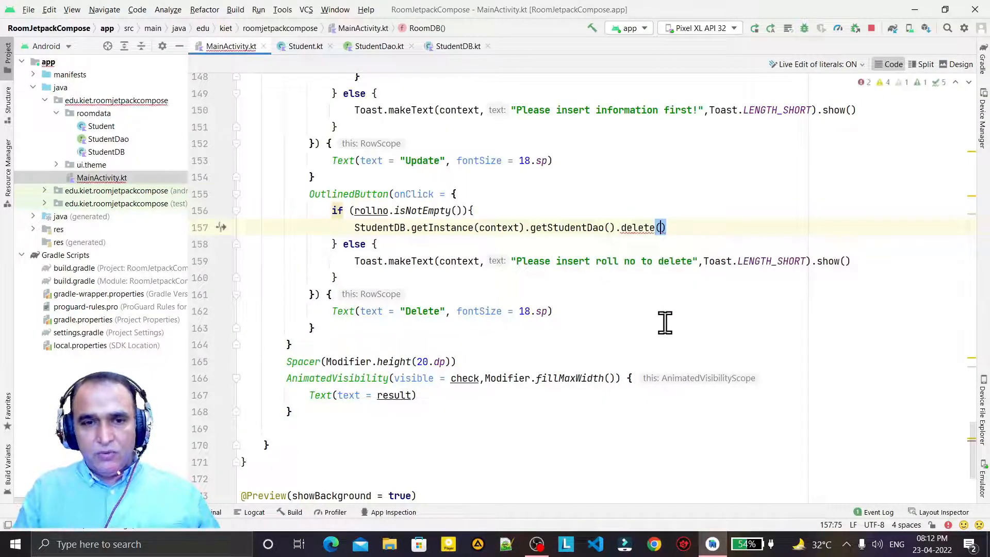
{"action": "type", "text": "rollno"}
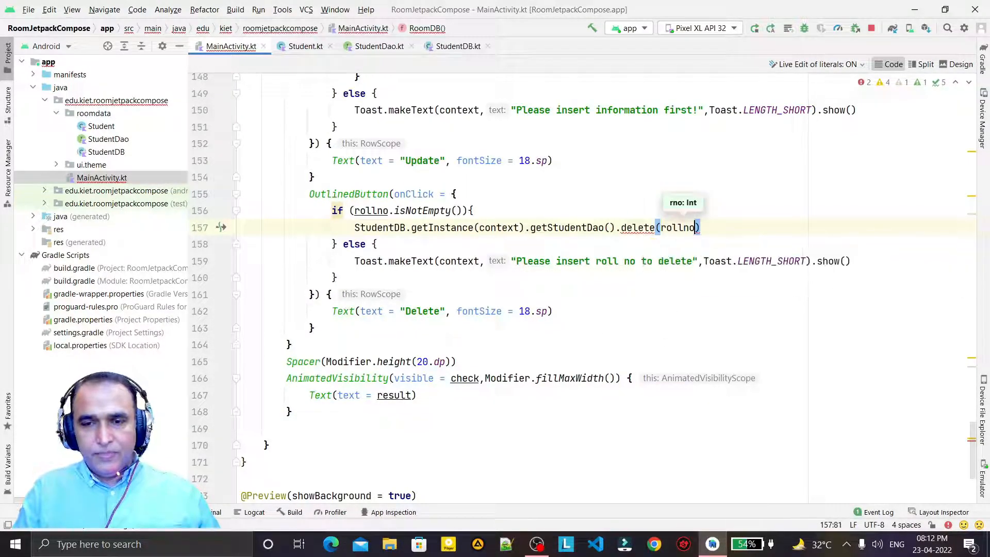
{"action": "type", "text": ".toInt("}
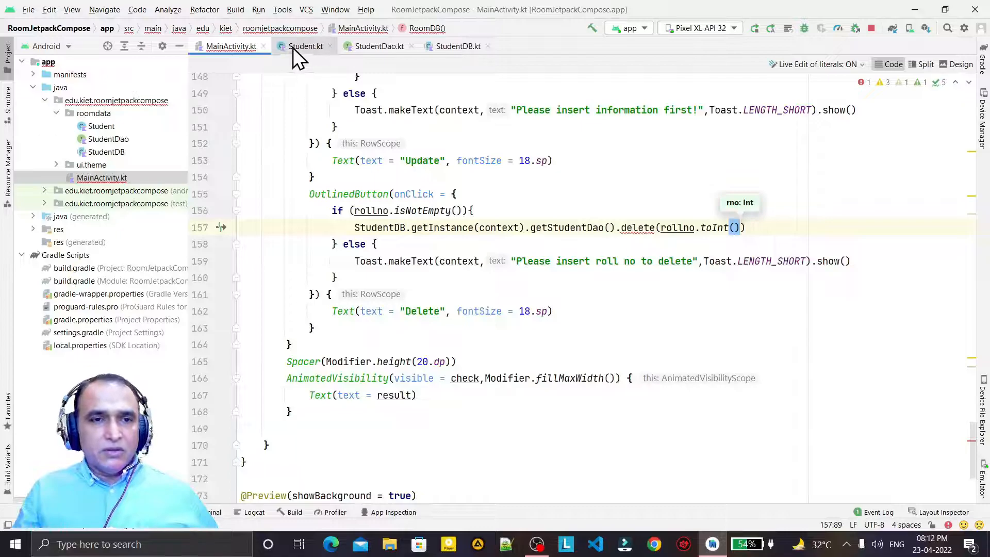
{"action": "left_click", "coordinate": [379, 46]}
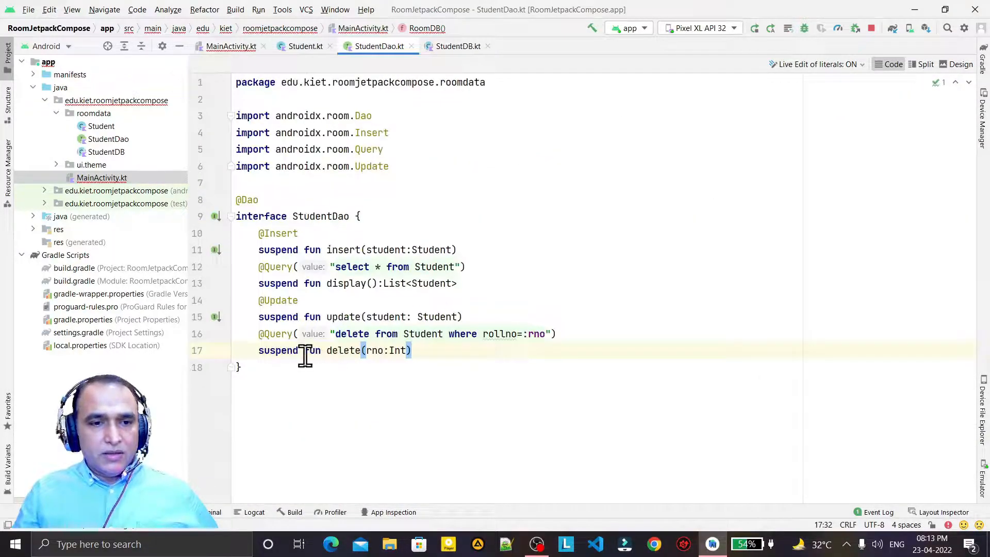
{"action": "mouse_move", "coordinate": [435, 350]}
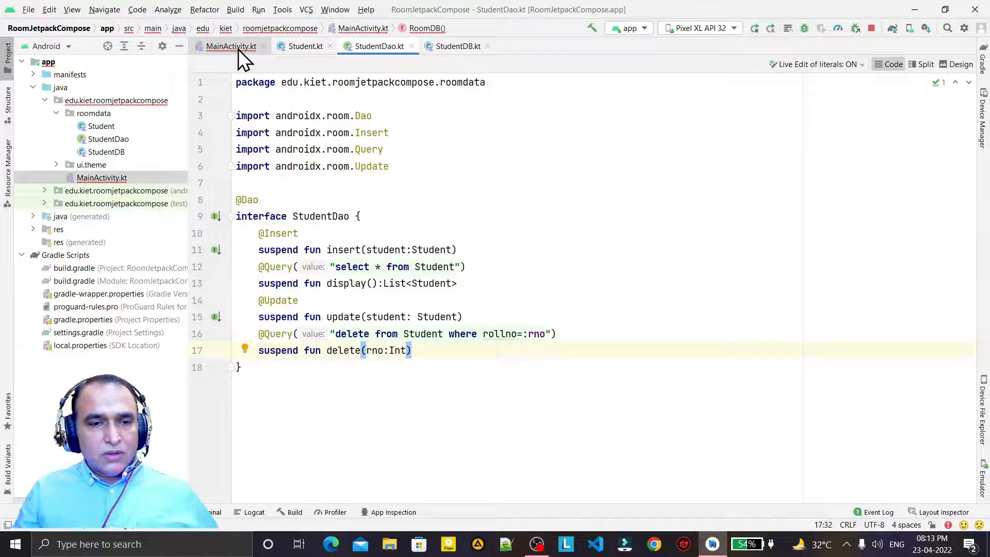
{"action": "left_click", "coordinate": [231, 46]}
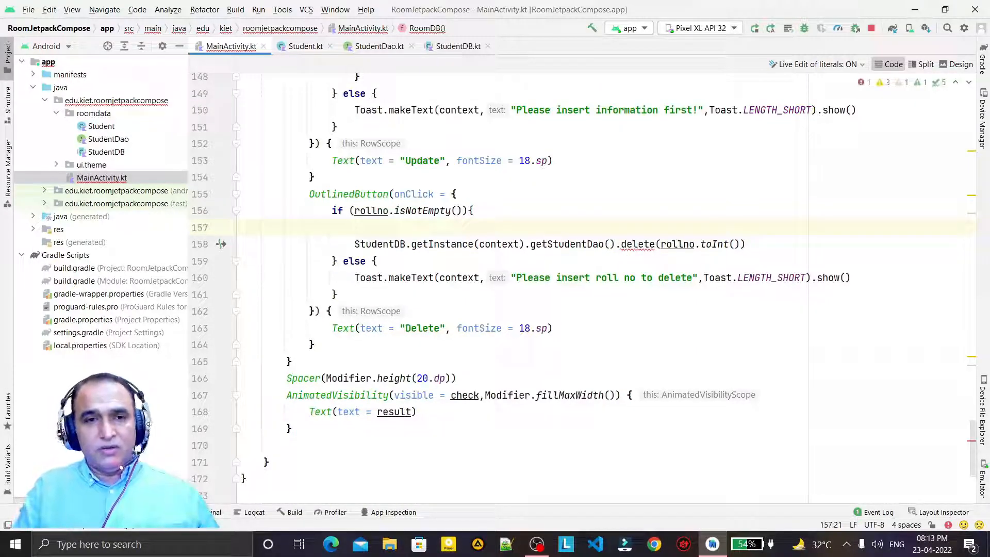
Move the delete call into coroutineScope.launch and follow it with a "Record Deleted" toast.
{"action": "type", "text": "coroutineScope.launch {"}
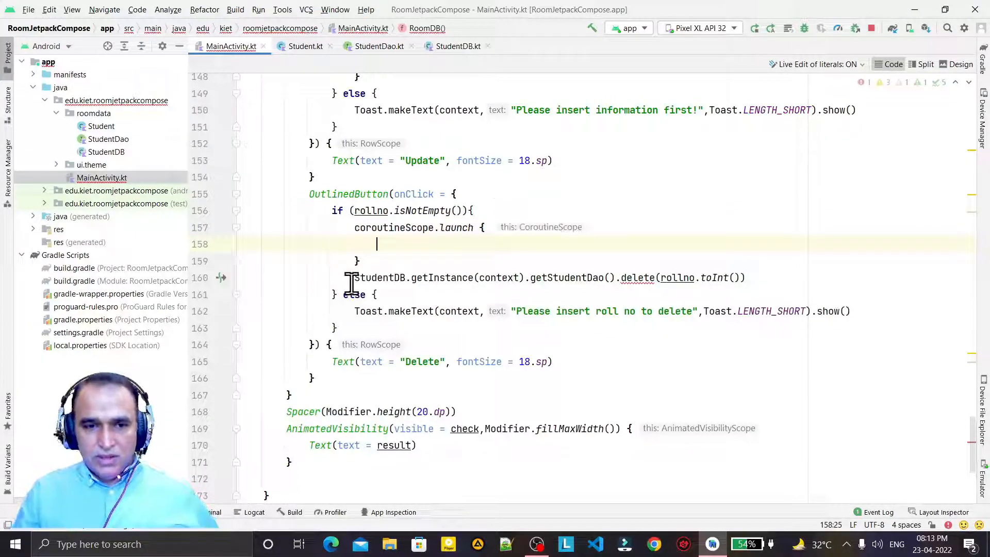
{"action": "triple_click", "coordinate": [549, 277]}
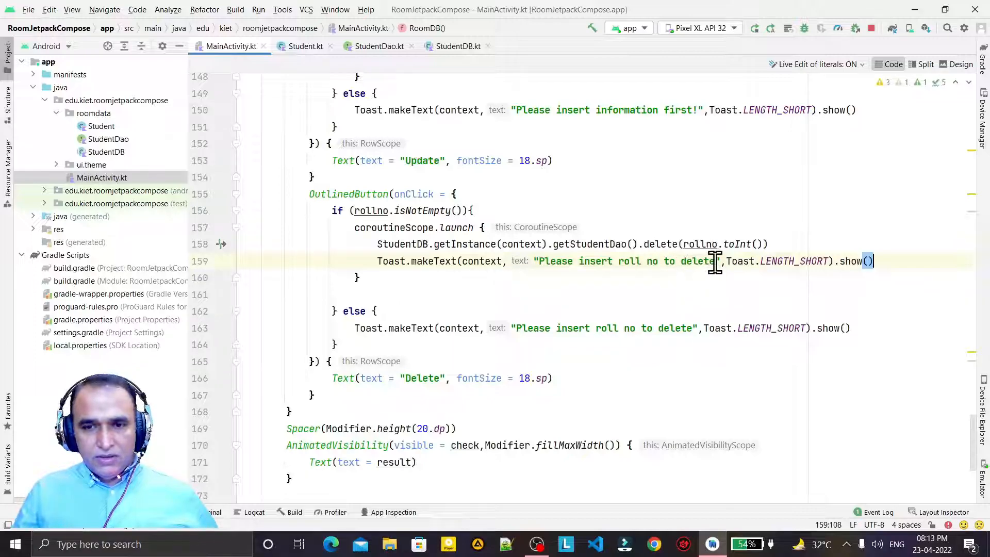
{"action": "type", "text": "Record Deleted"}
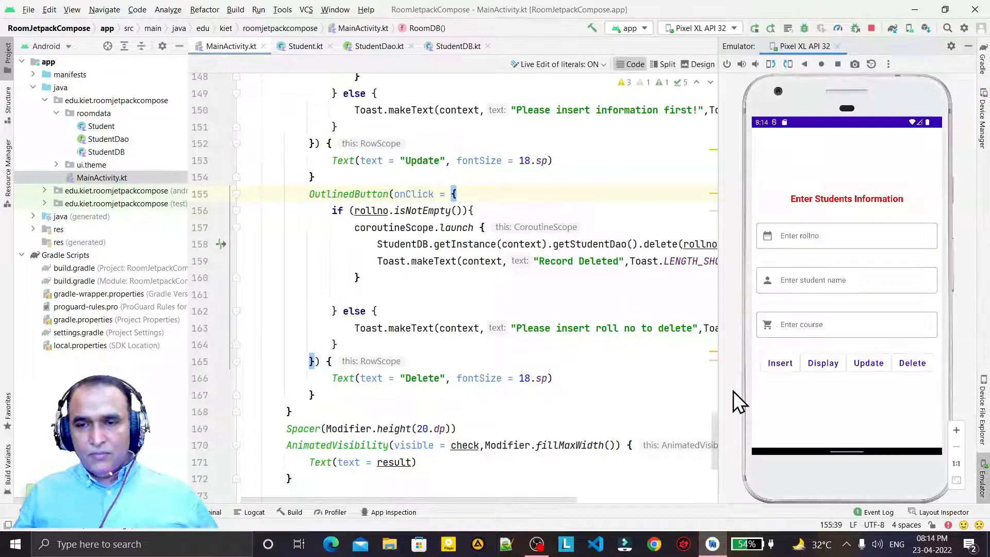
{"action": "mouse_move", "coordinate": [824, 363]}
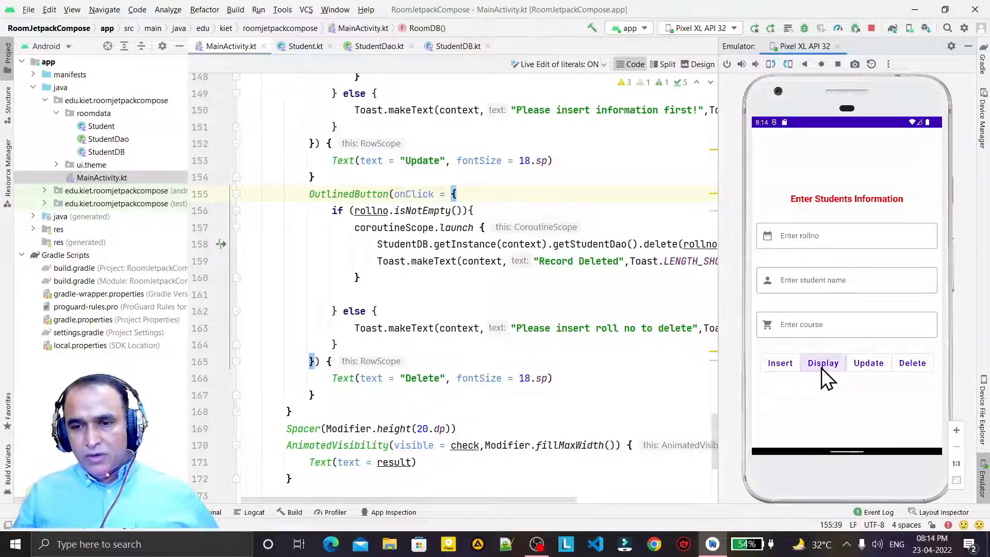
Display the records, then delete students with roll numbers 1 and 3.
{"action": "left_click", "coordinate": [823, 362]}
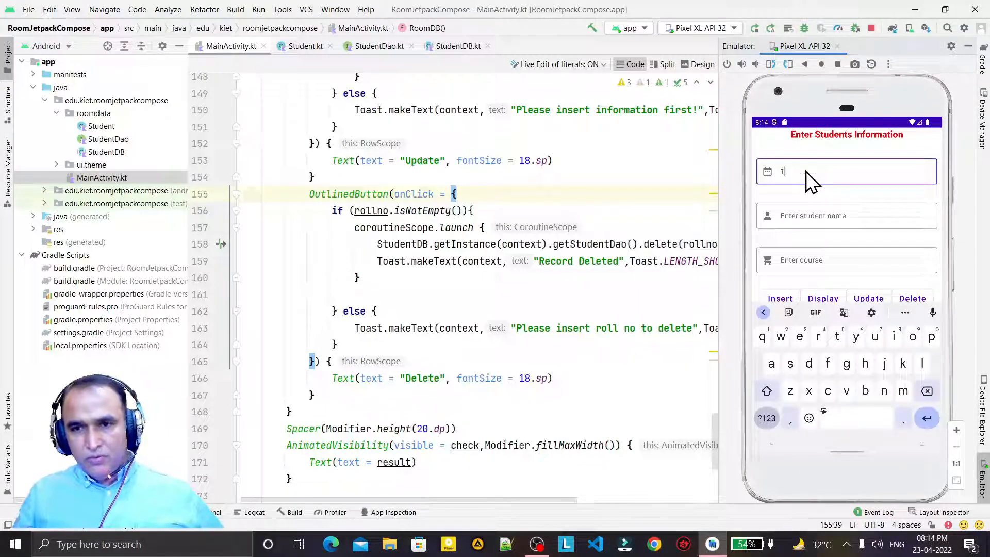
{"action": "left_click", "coordinate": [823, 298]}
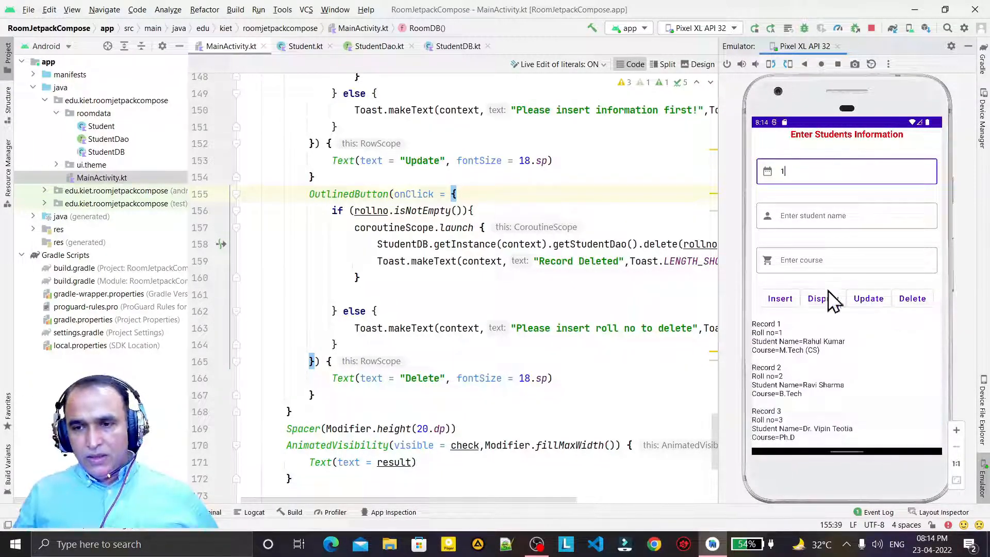
{"action": "left_click", "coordinate": [912, 298]}
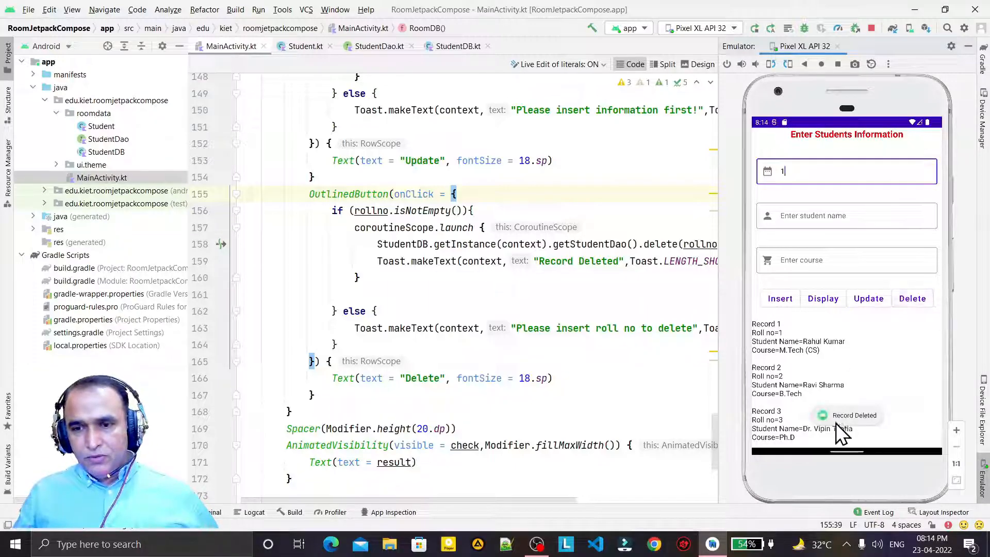
{"action": "left_click", "coordinate": [912, 298]}
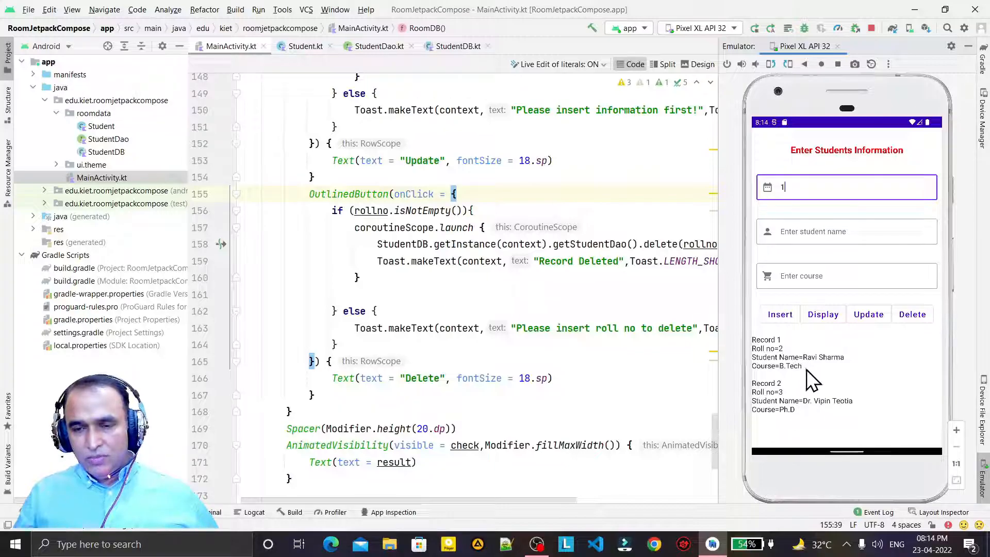
{"action": "key", "text": "Backspace"}
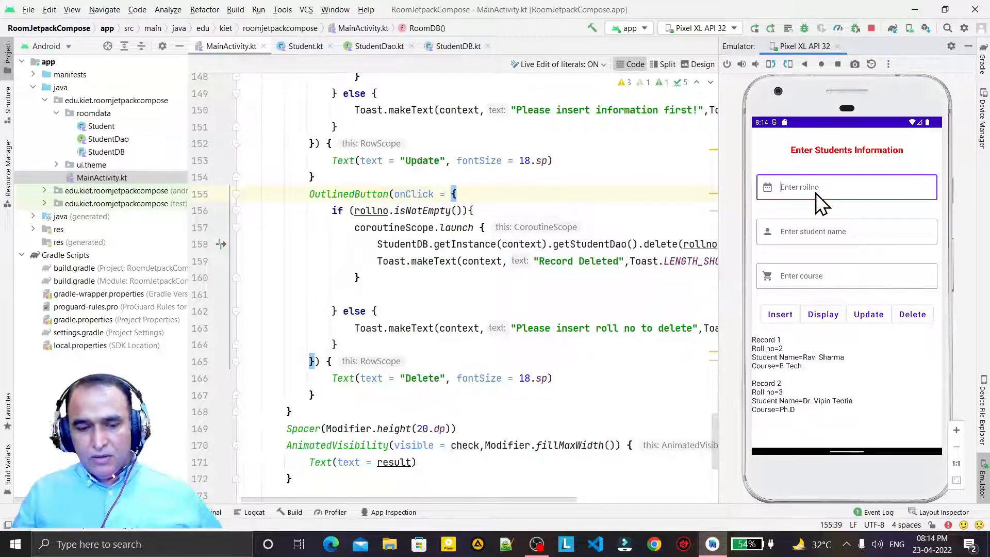
{"action": "type", "text": "3"}
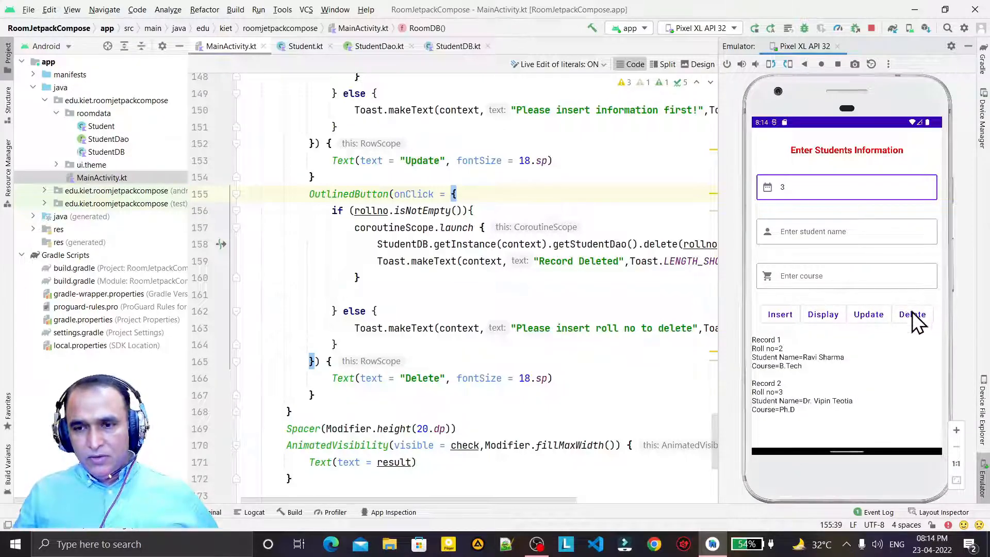
{"action": "left_click", "coordinate": [912, 315]}
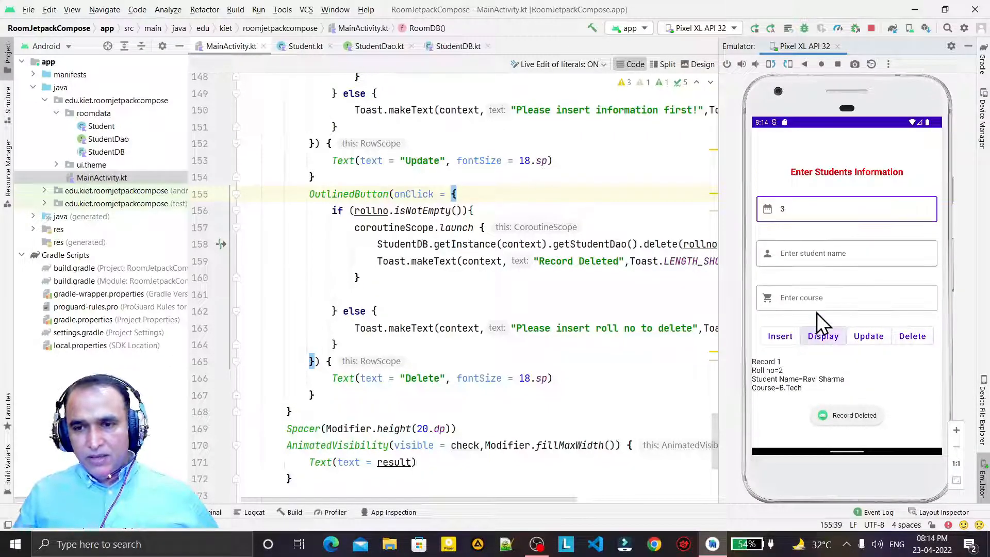
{"action": "mouse_move", "coordinate": [823, 336]}
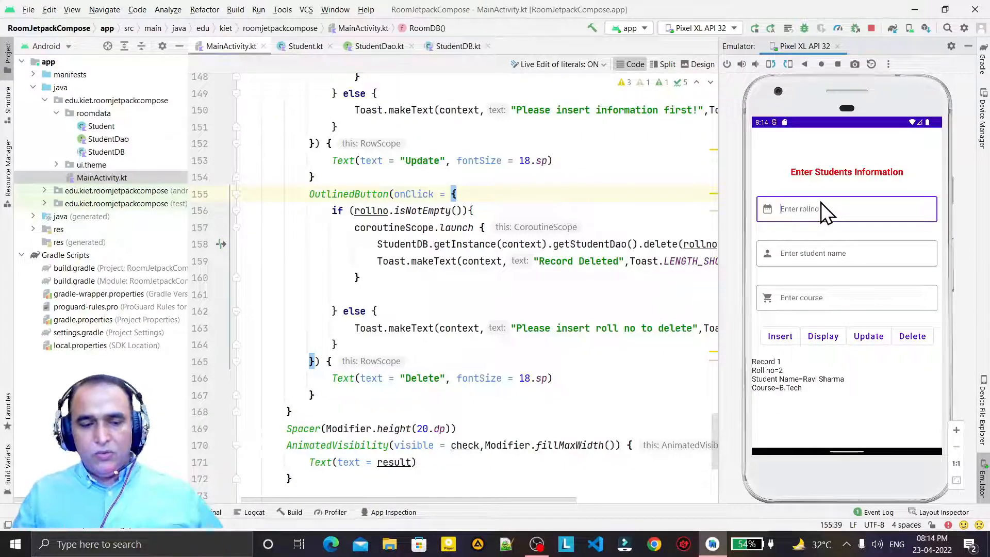
Delete roll number 2 and redisplay: "Record are not found", but stale text remains.
{"action": "type", "text": "2"}
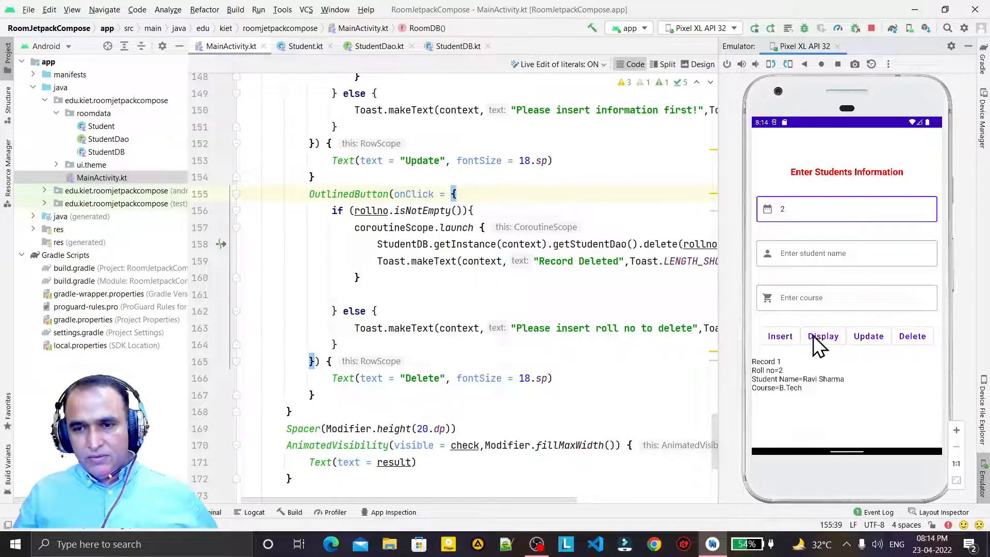
{"action": "left_click", "coordinate": [912, 335]}
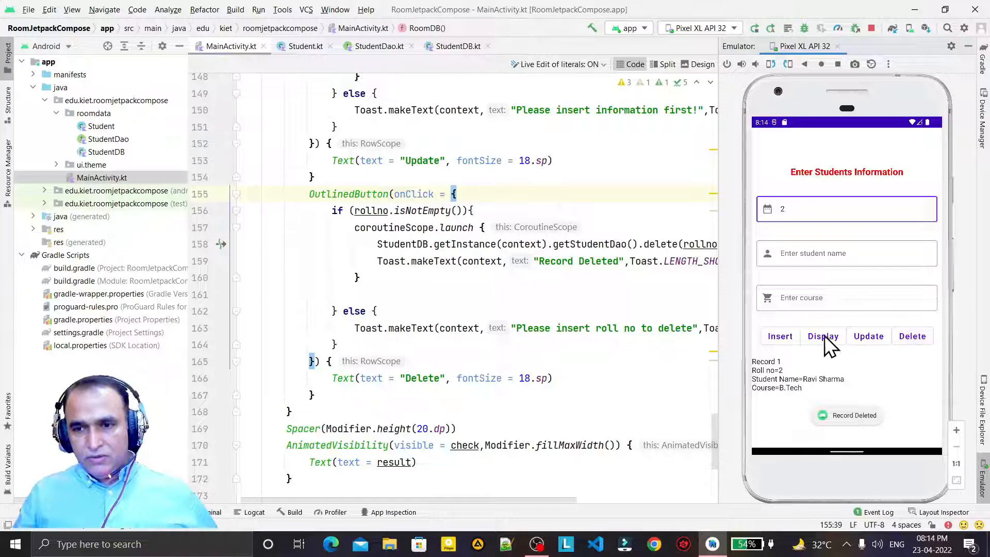
{"action": "left_click", "coordinate": [823, 335]}
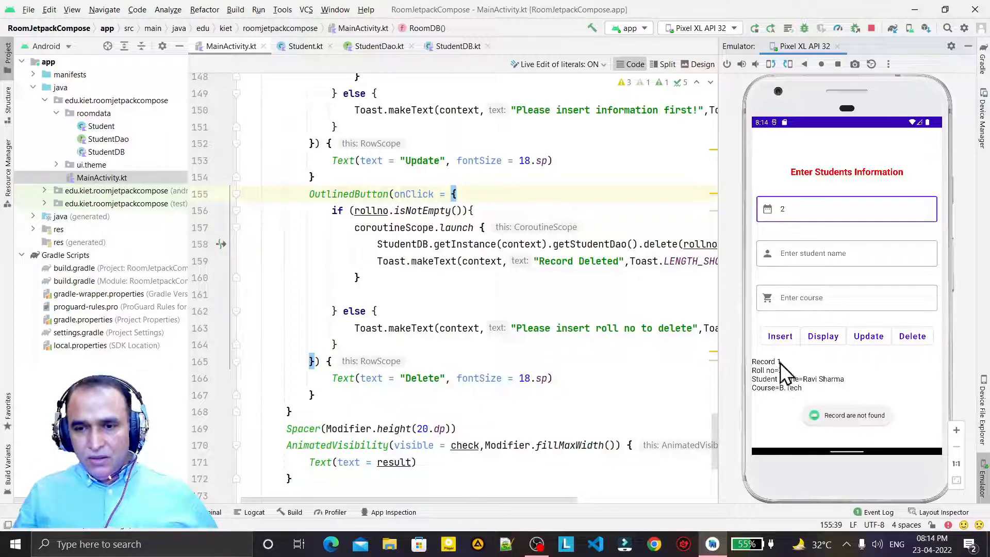
{"action": "left_click", "coordinate": [823, 336]}
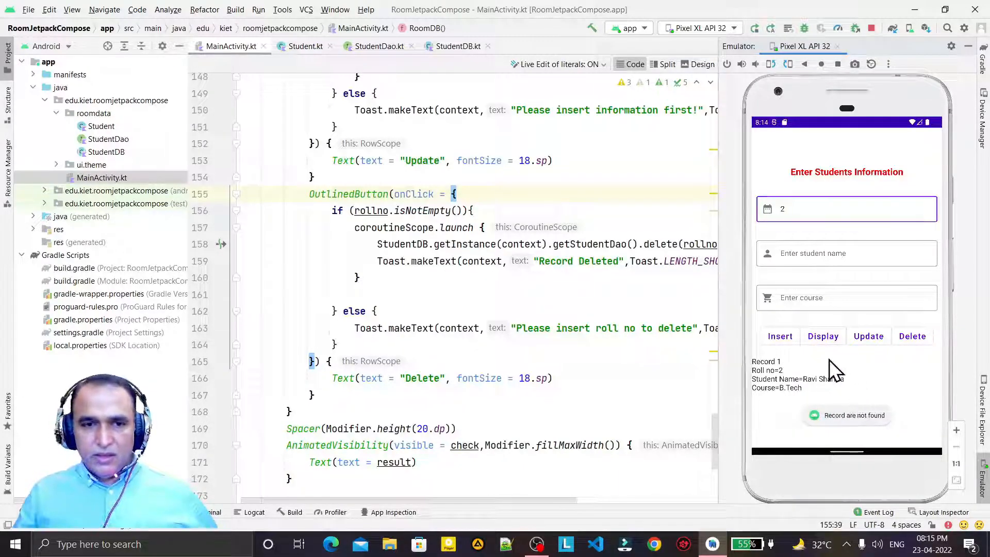
{"action": "left_click", "coordinate": [912, 336]}
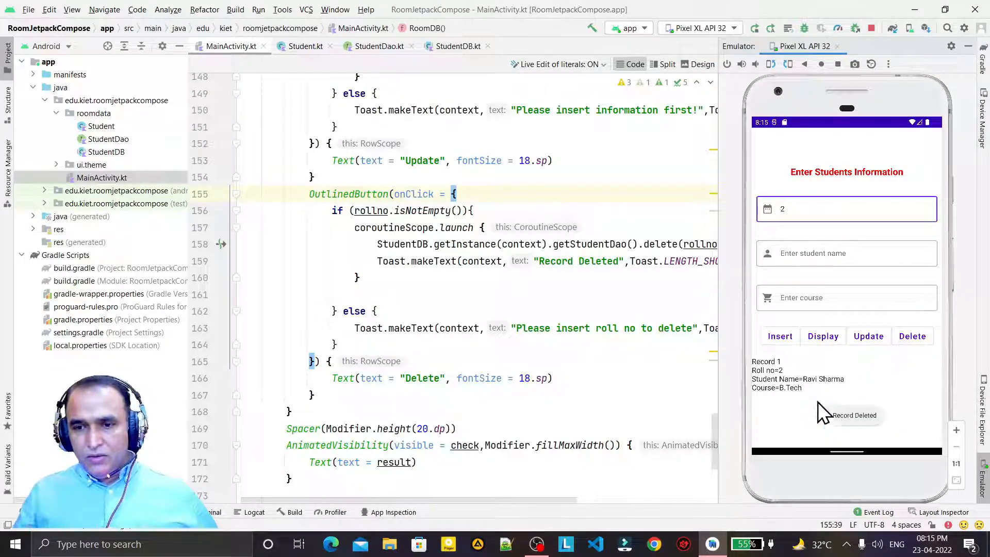
{"action": "left_click", "coordinate": [823, 336]}
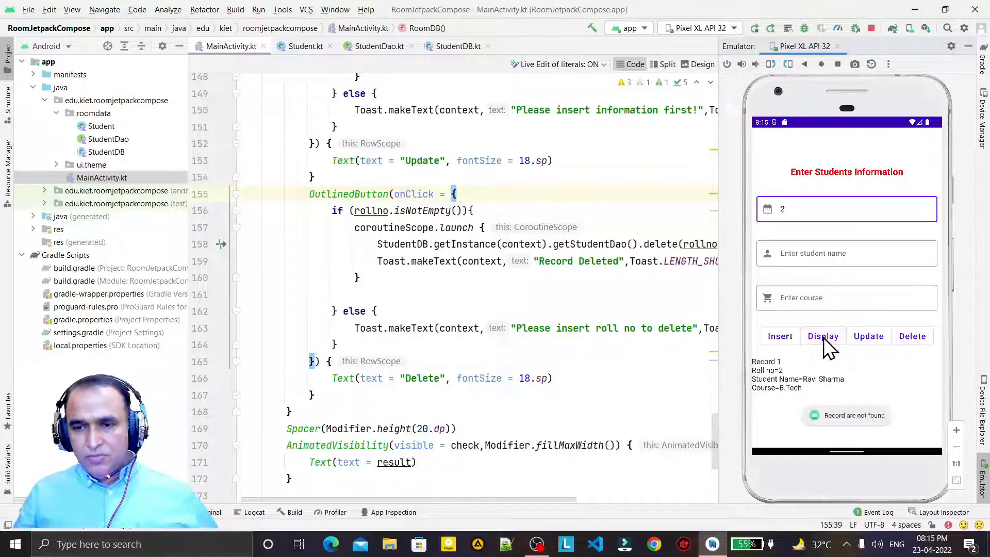
{"action": "left_click", "coordinate": [823, 336]}
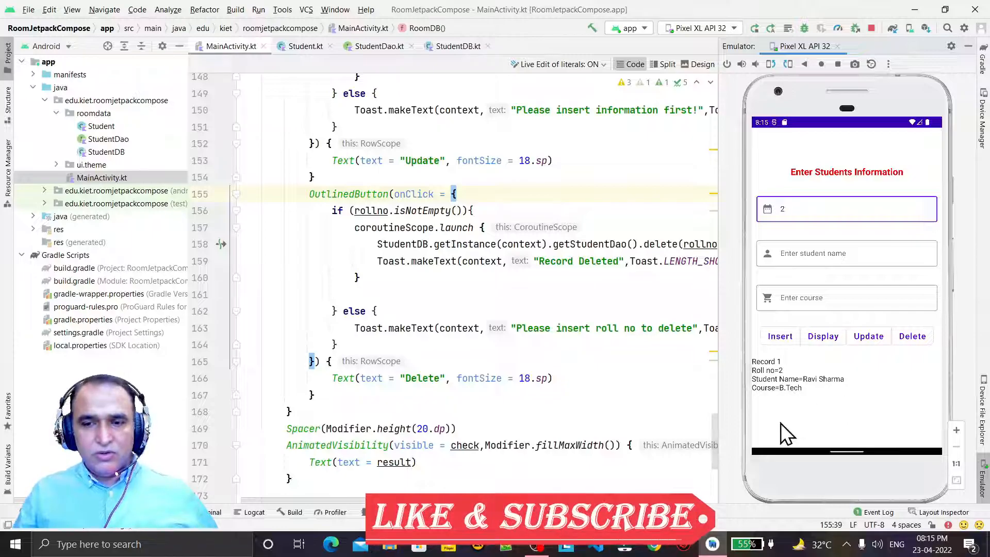
Add result = "" to the Display handler's else branch.
{"action": "scroll", "scroll_direction": "up", "scroll_amount": 3}
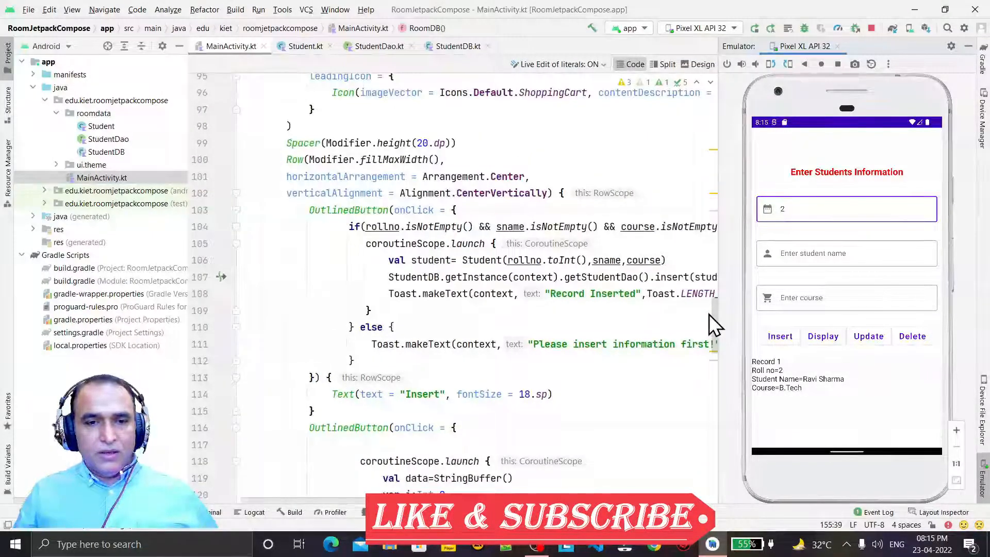
{"action": "scroll", "scroll_direction": "down", "scroll_amount": 3}
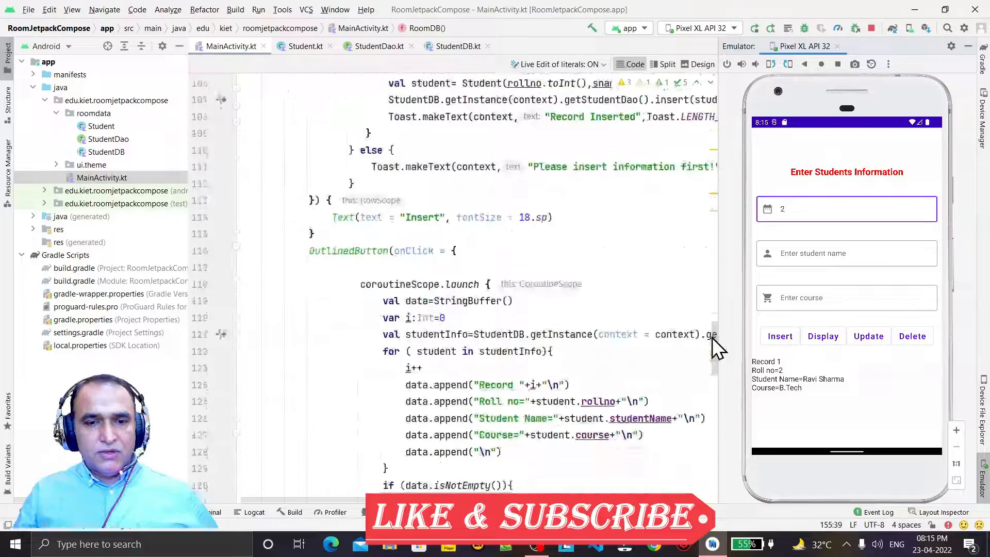
{"action": "scroll", "scroll_direction": "down", "scroll_amount": 3}
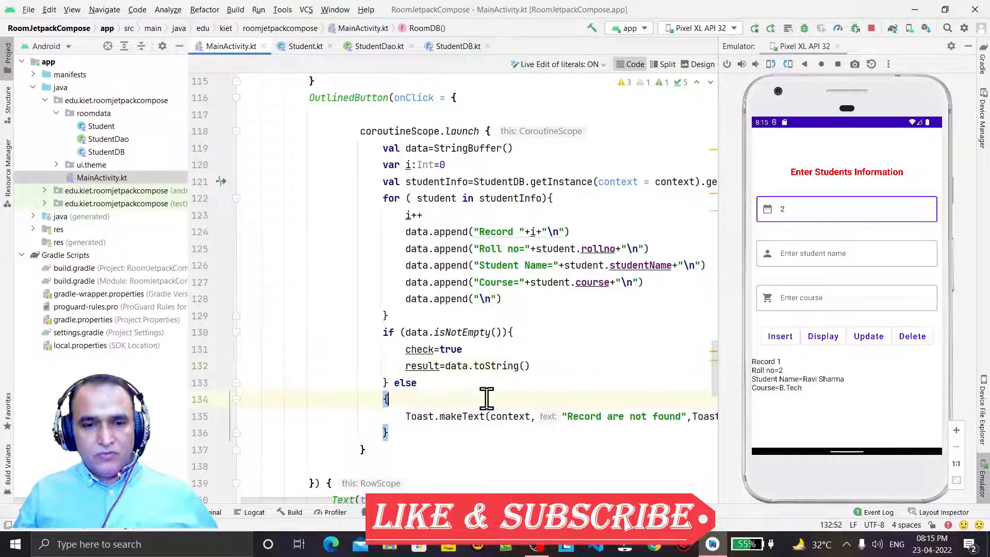
{"action": "type", "text": "r"}
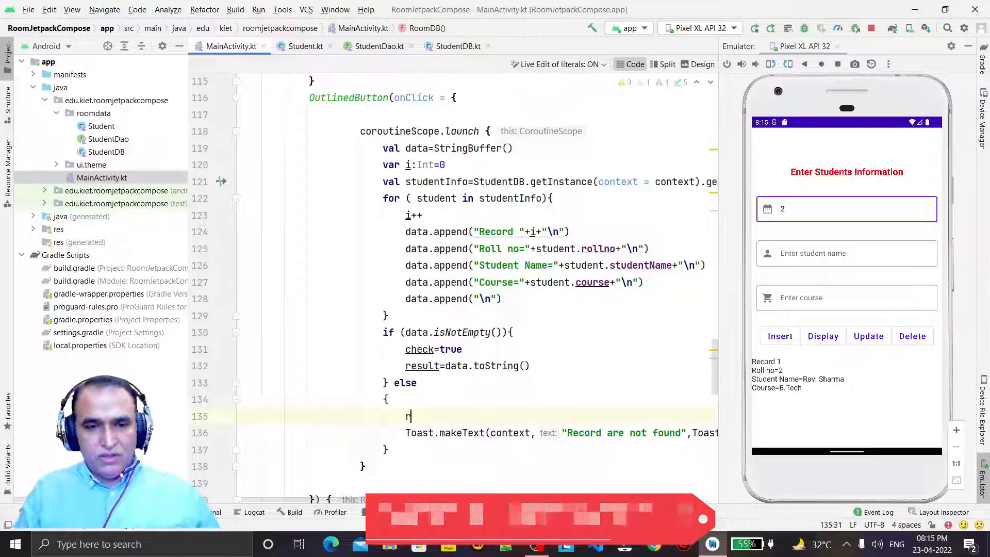
{"action": "type", "text": "result"}
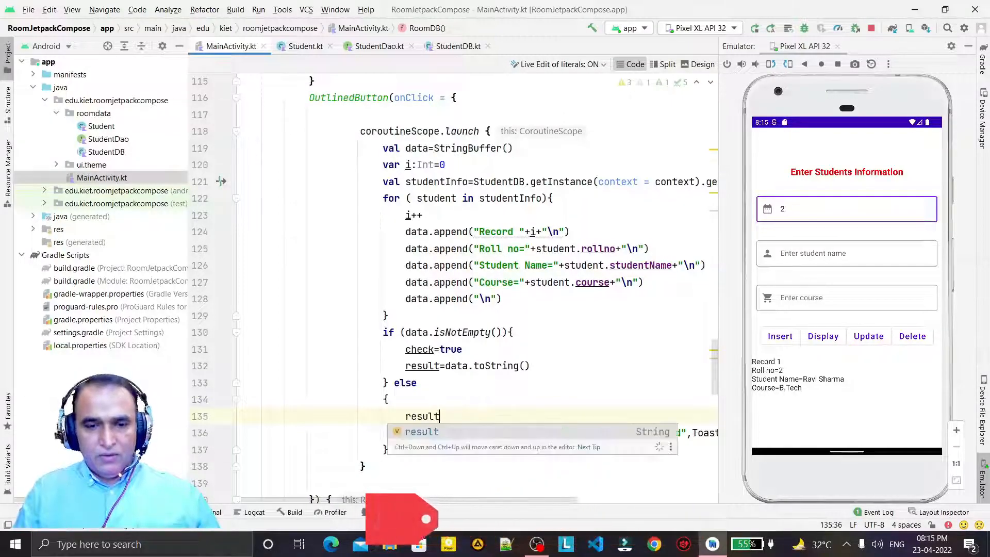
{"action": "type", "text": "="}
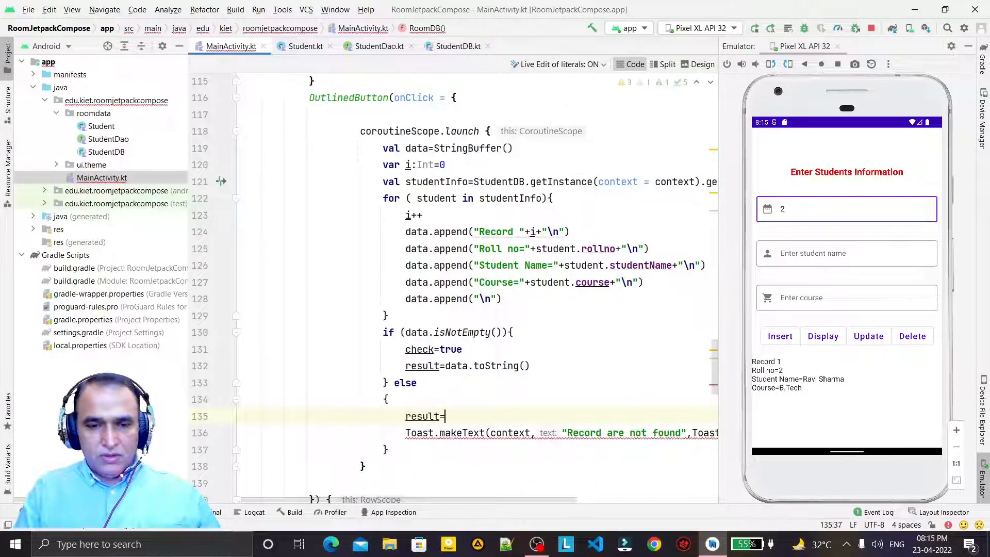
{"action": "type", "text": "\"\""}
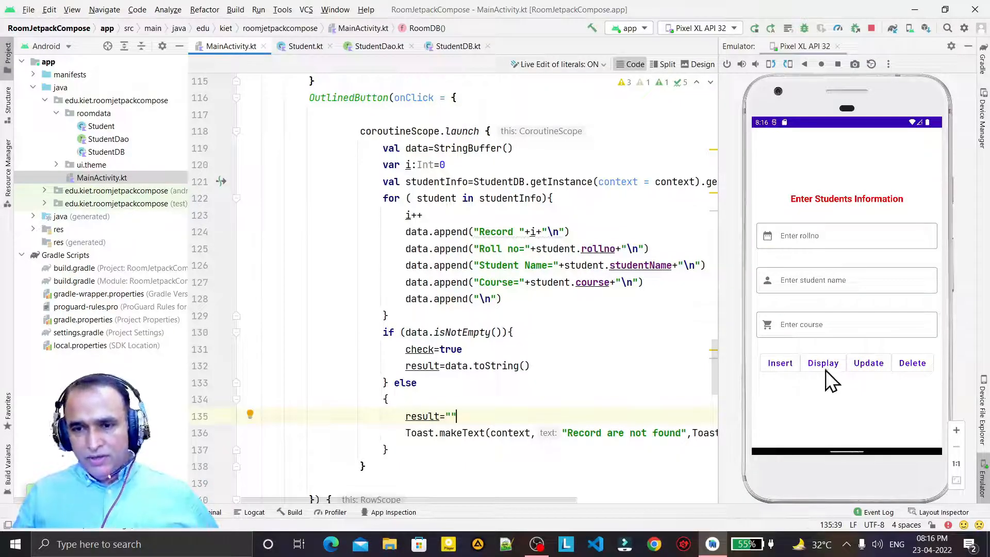
{"action": "left_click", "coordinate": [823, 362]}
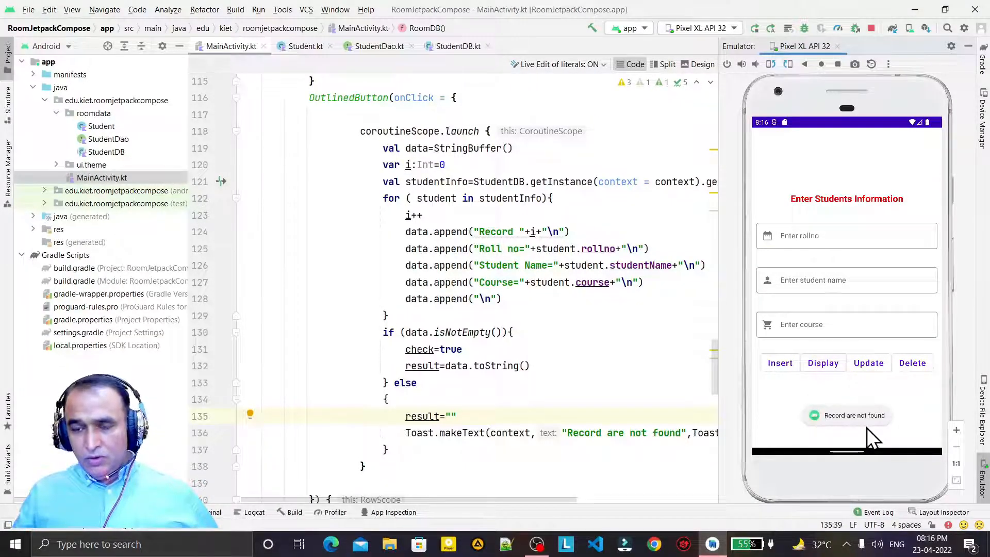
{"action": "left_click", "coordinate": [847, 236]}
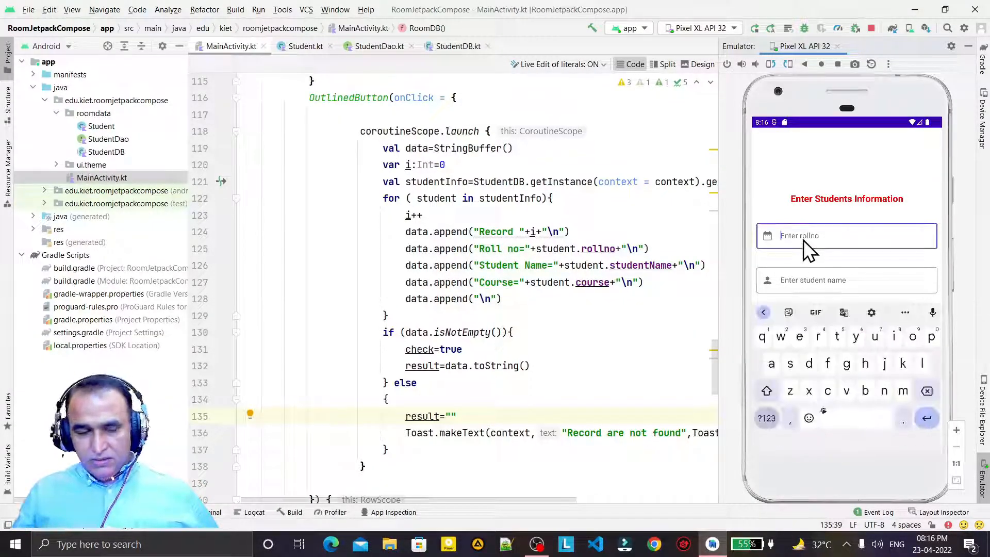
{"action": "type", "text": "1"}
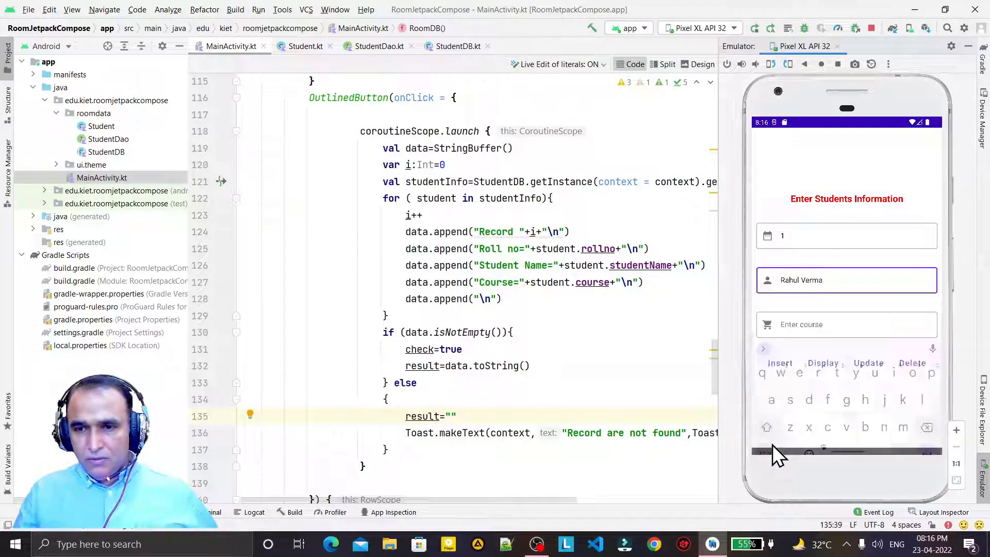
{"action": "left_click", "coordinate": [846, 324]}
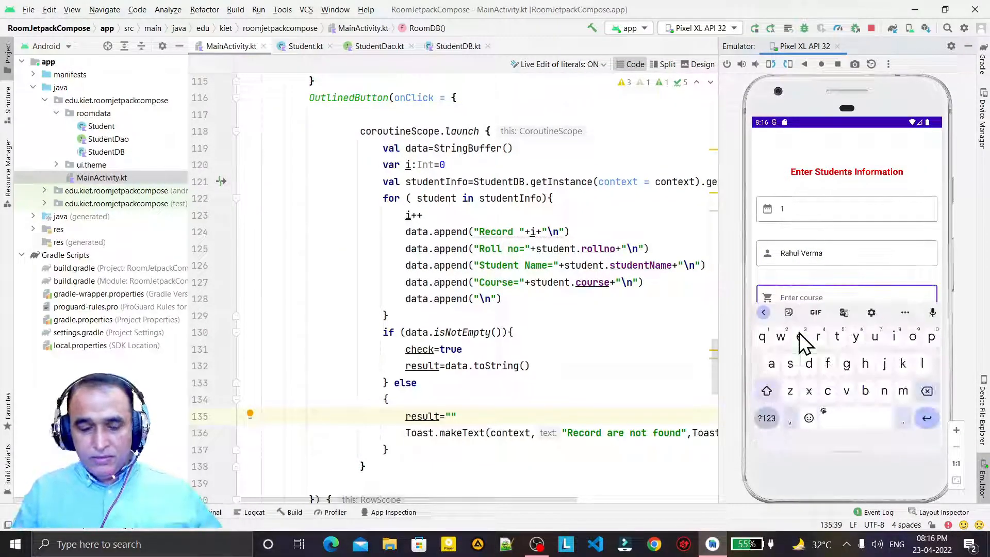
{"action": "type", "text": "B.Tech(IT"}
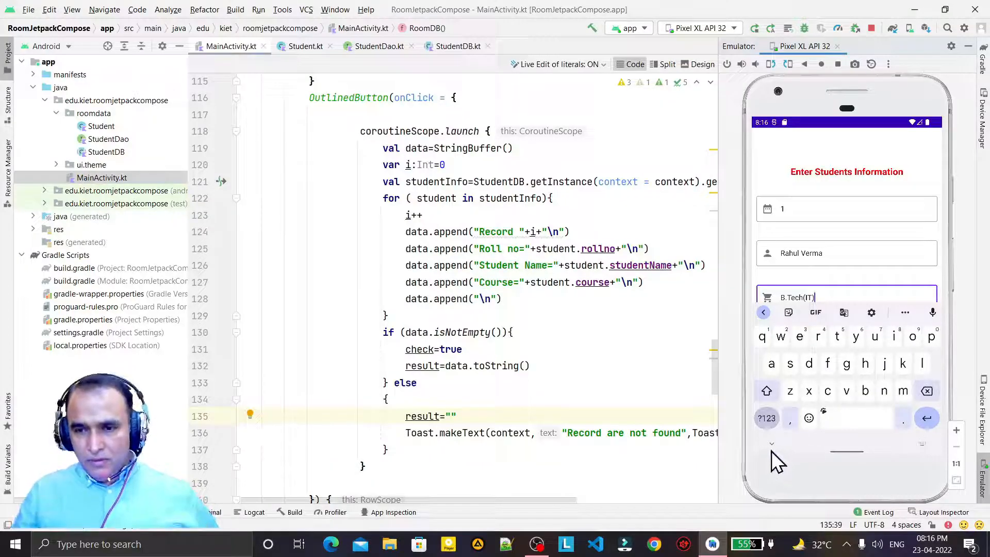
{"action": "left_click", "coordinate": [771, 443]}
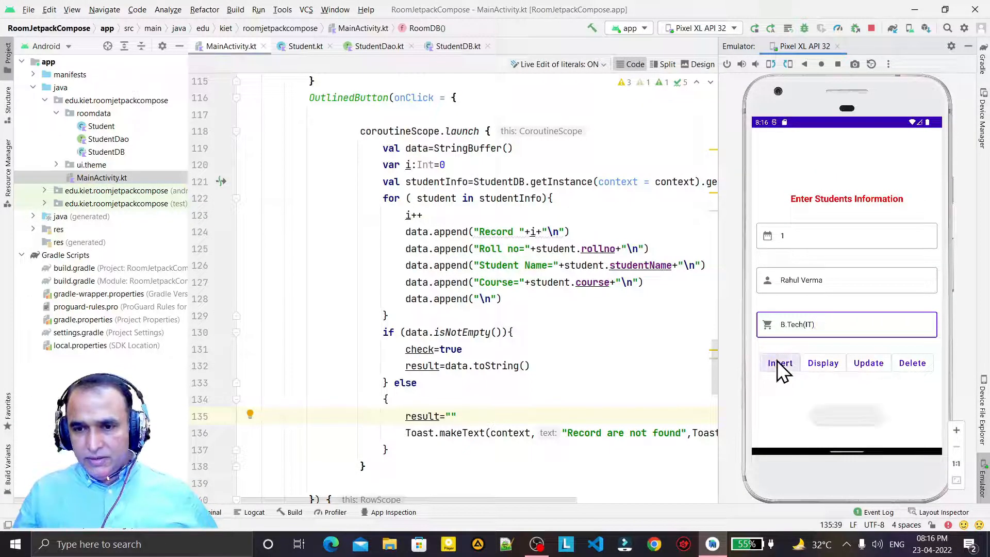
{"action": "left_click", "coordinate": [779, 363]}
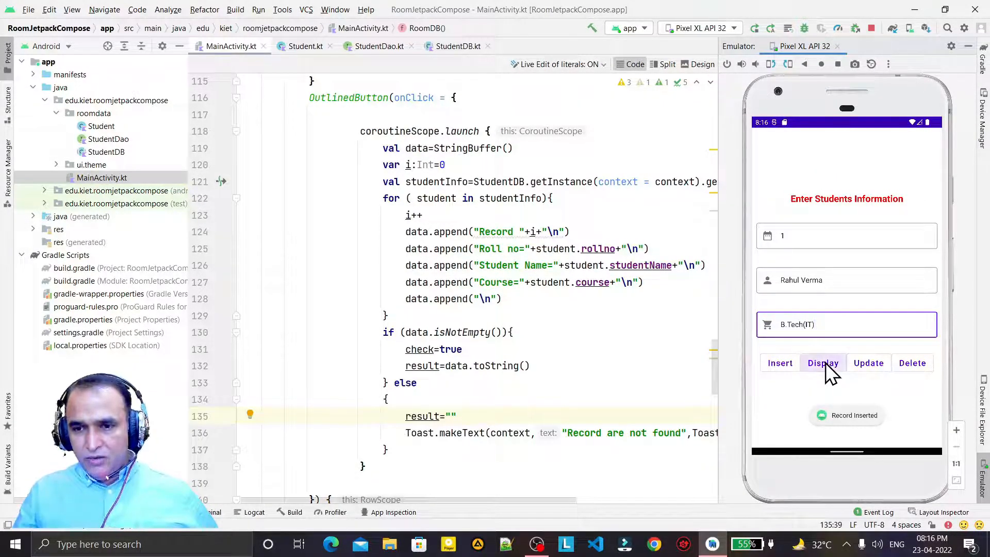
{"action": "left_click", "coordinate": [823, 362]}
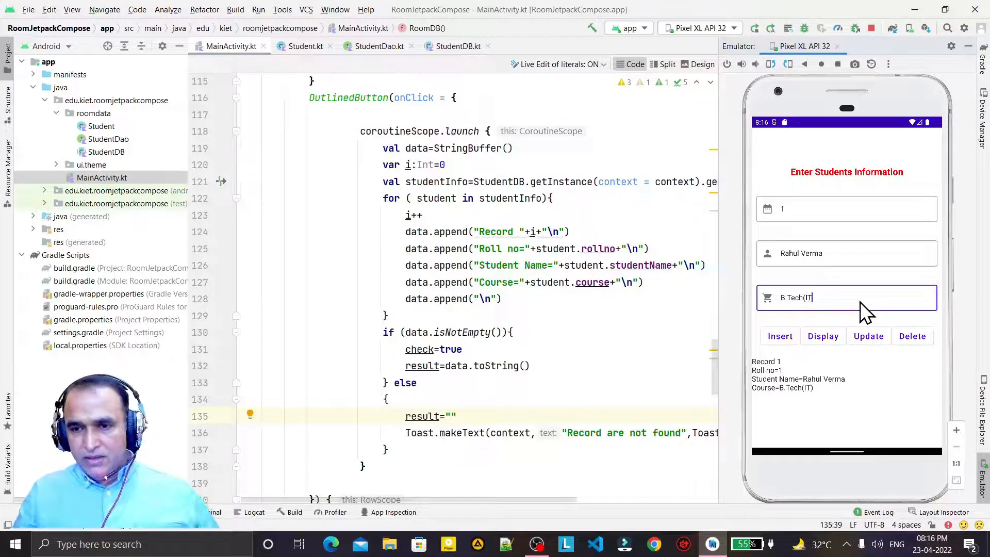
{"action": "key", "text": "Backspace"}
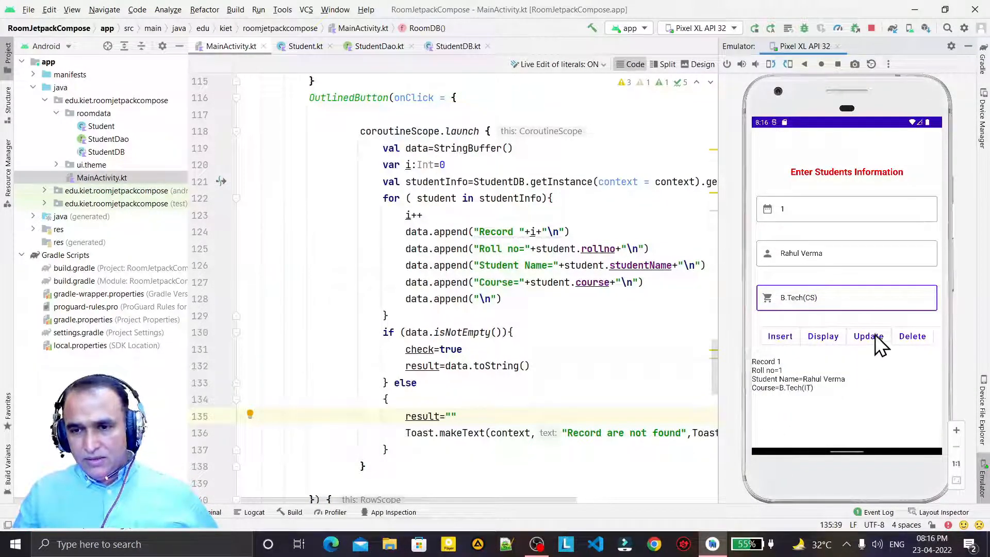
{"action": "left_click", "coordinate": [869, 335]}
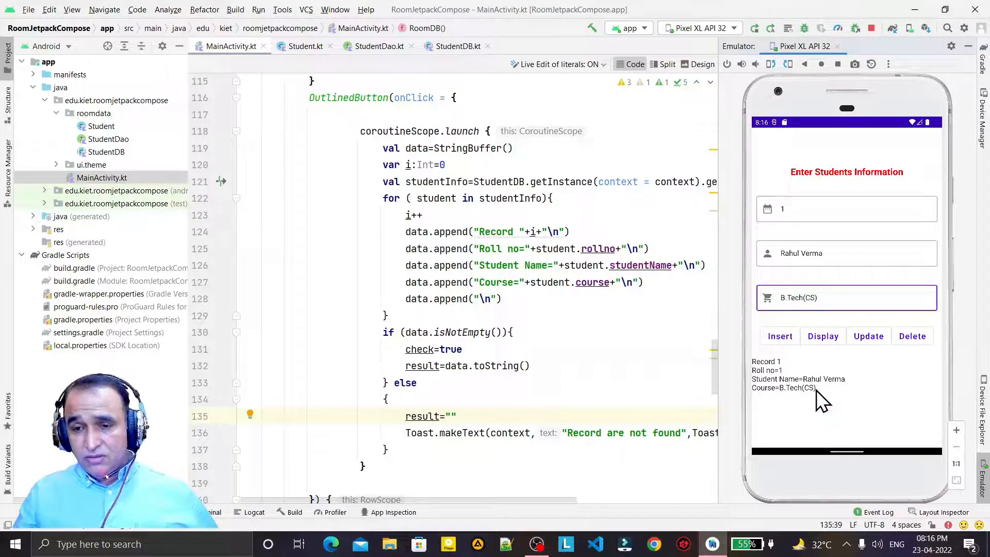
{"action": "mouse_move", "coordinate": [900, 365]}
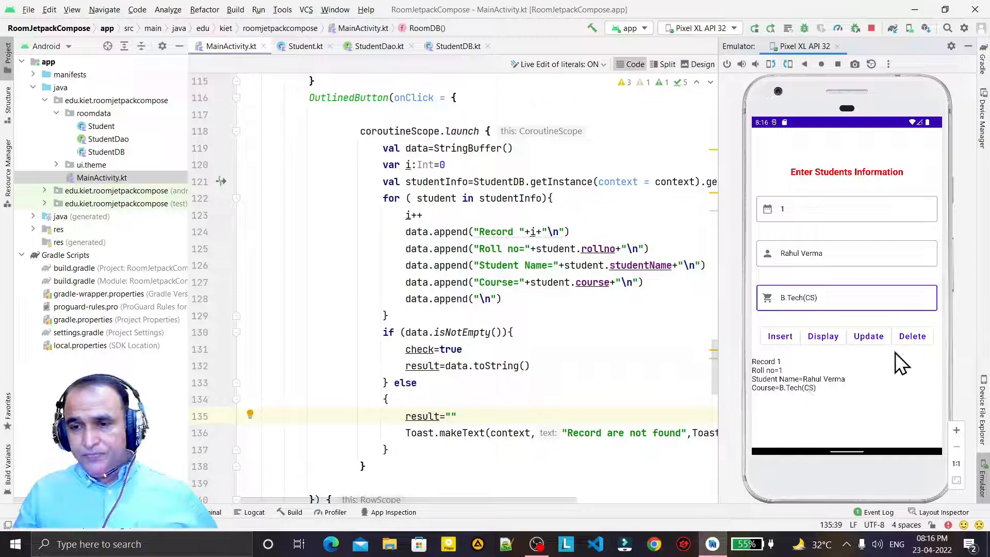
{"action": "left_click", "coordinate": [912, 335]}
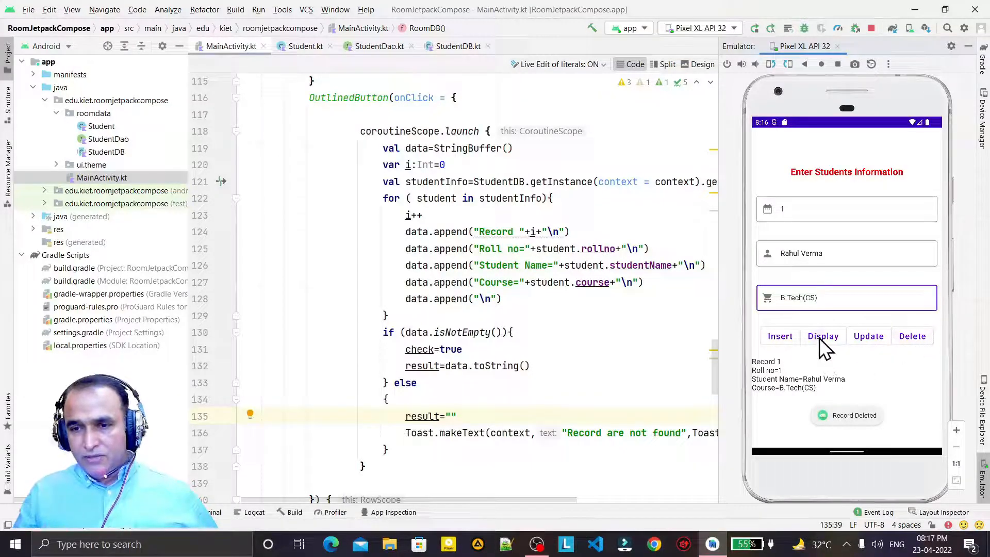
{"action": "left_click", "coordinate": [823, 336]}
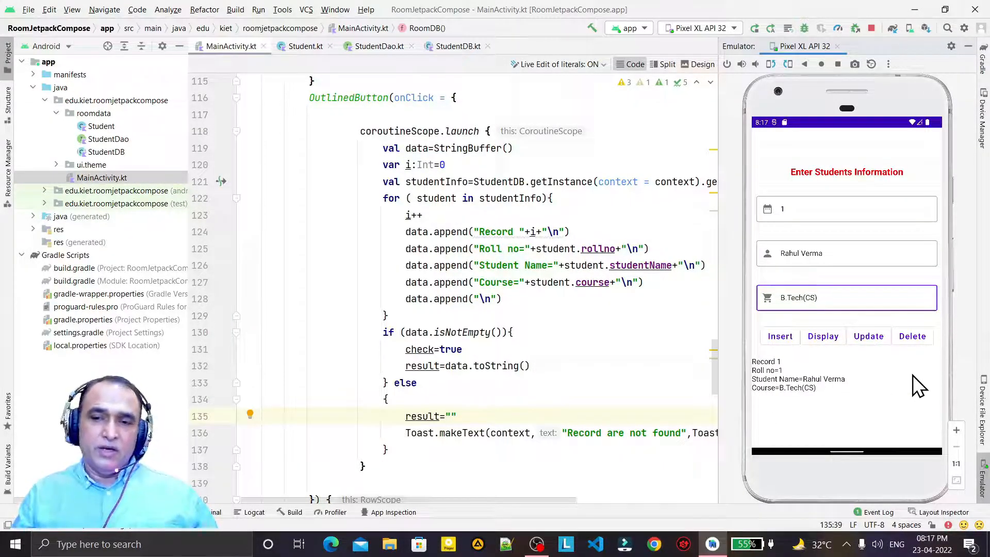
{"action": "left_click", "coordinate": [912, 336]}
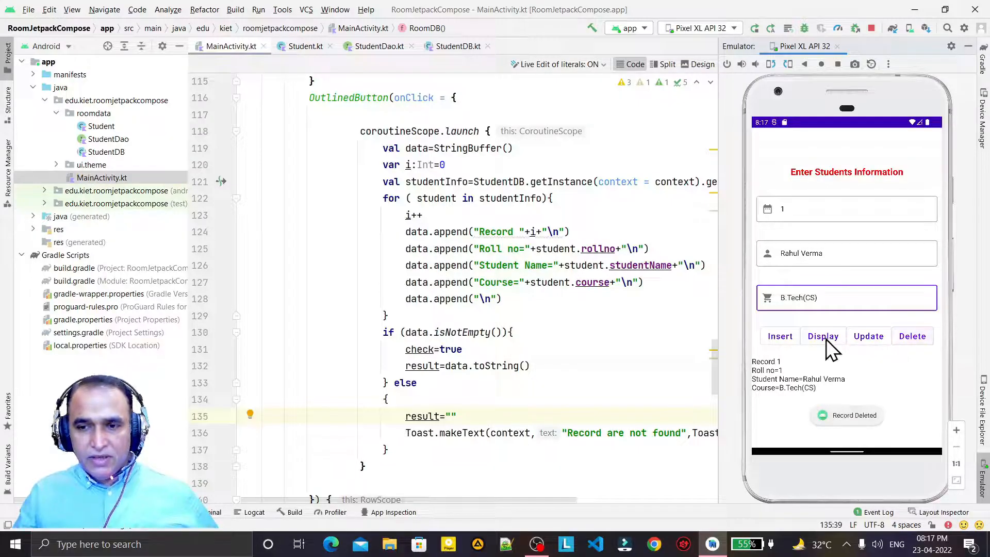
{"action": "left_click", "coordinate": [823, 336]}
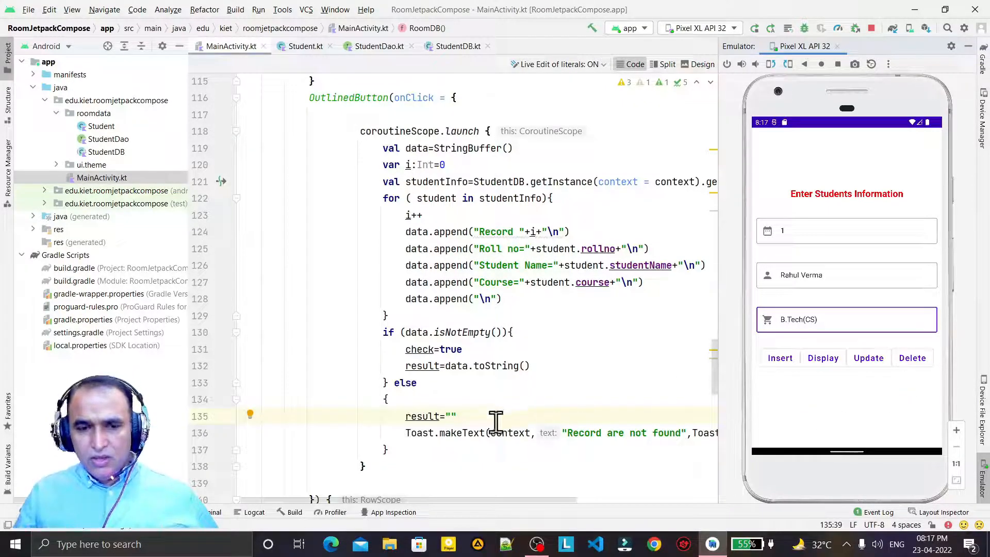
{"action": "mouse_move", "coordinate": [594, 405]}
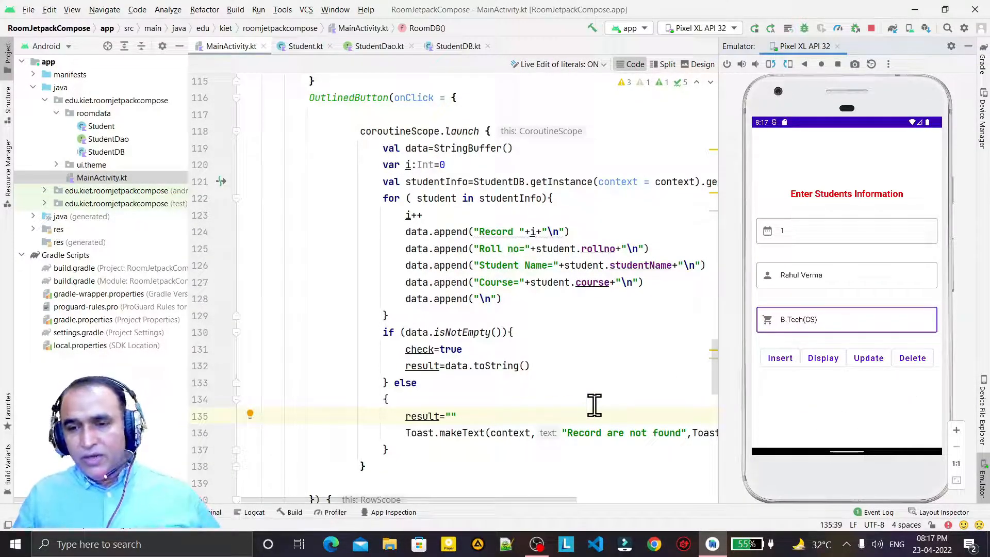
{"action": "mouse_move", "coordinate": [840, 439]}
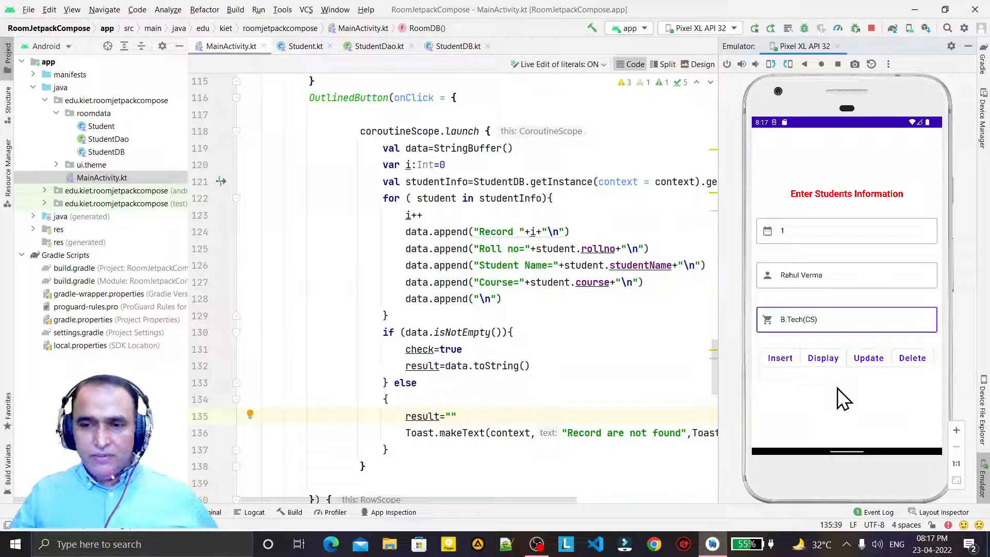
{"action": "mouse_move", "coordinate": [676, 394]}
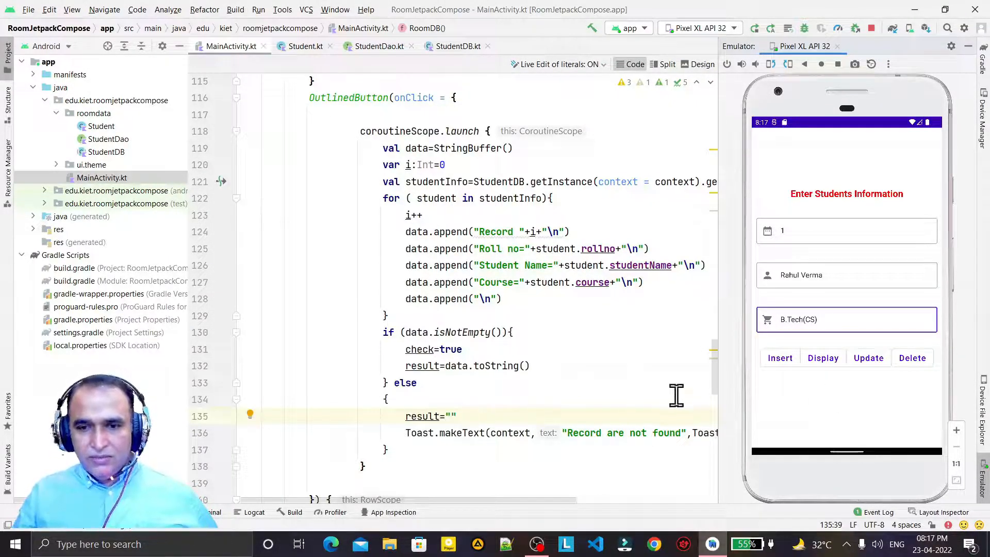
Scroll through MainActivity.kt's Display loop and Insert handler at full editor width.
{"action": "scroll", "scroll_direction": "down", "scroll_amount": 3}
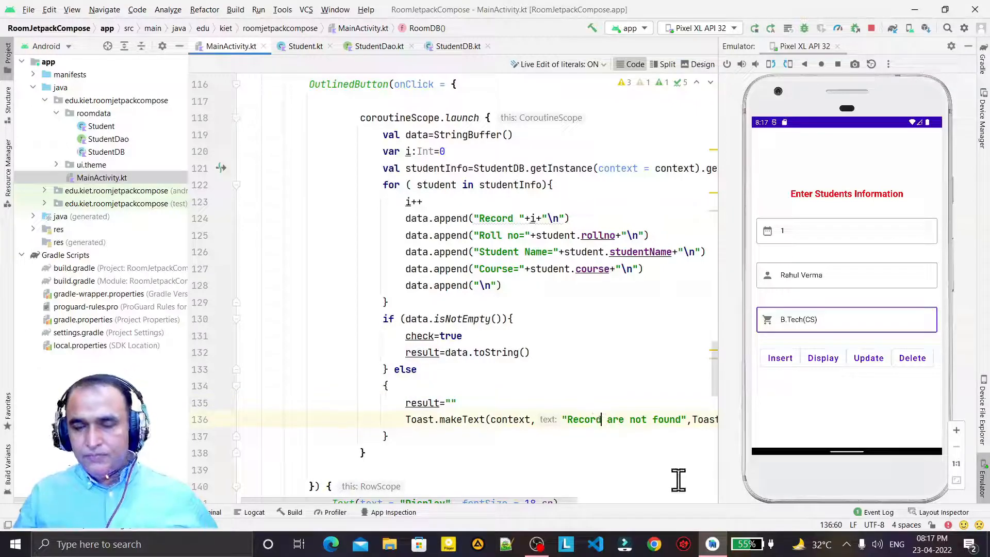
{"action": "scroll", "scroll_direction": "down", "scroll_amount": 3}
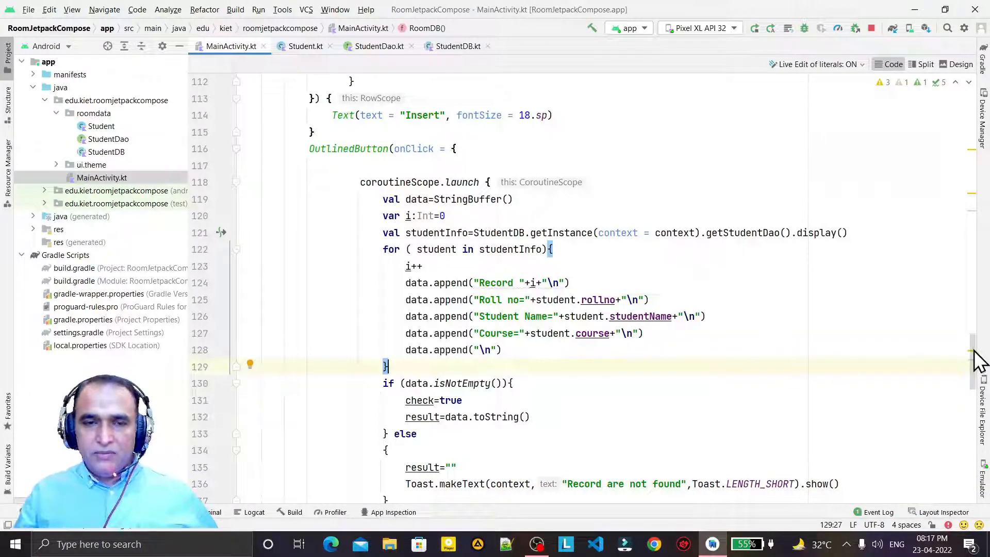
{"action": "scroll", "scroll_direction": "up", "scroll_amount": 3}
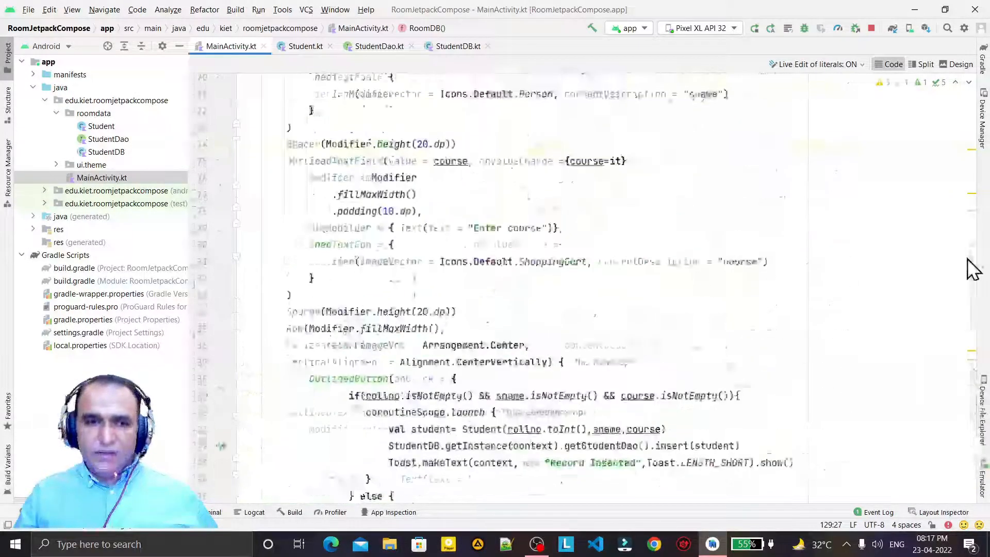